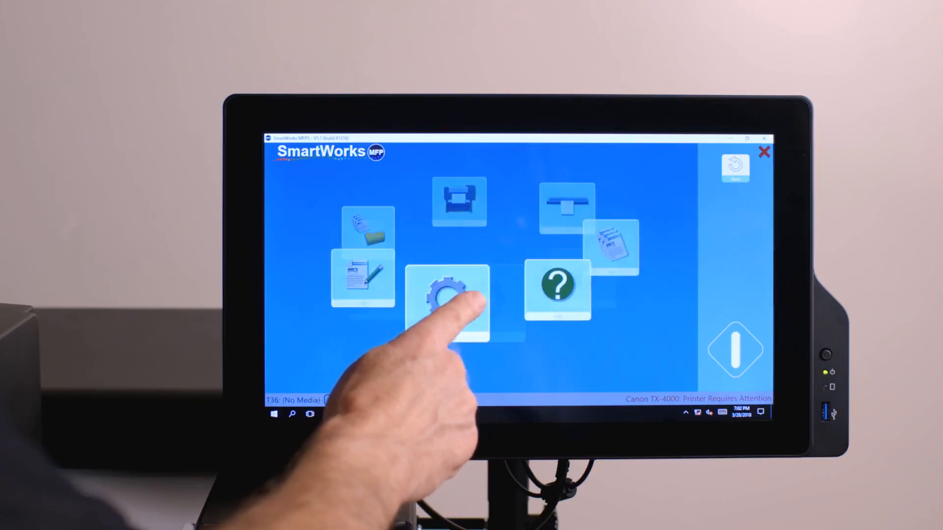
# Rotate the home carousel until Copy is in front with Color Graphics, Standard, 1 copy, 100%.
pyautogui.click(448, 300)
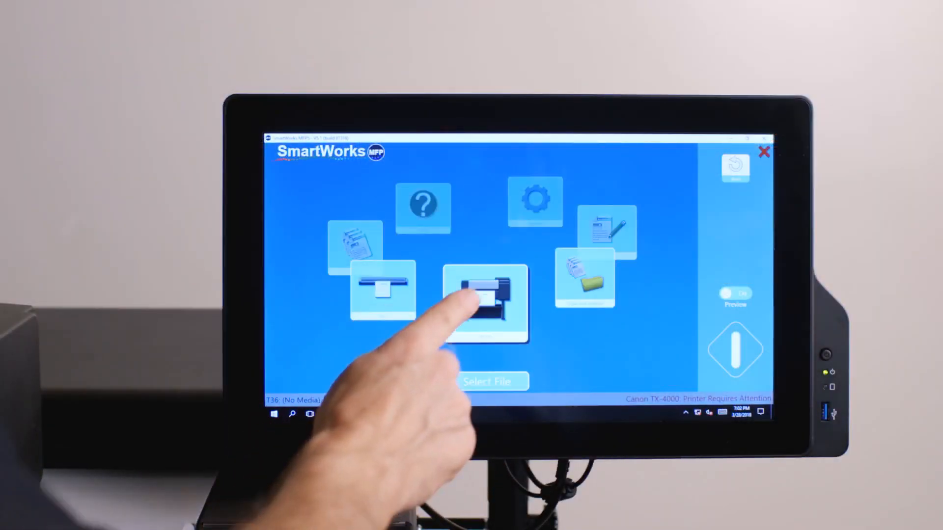
pyautogui.click(485, 304)
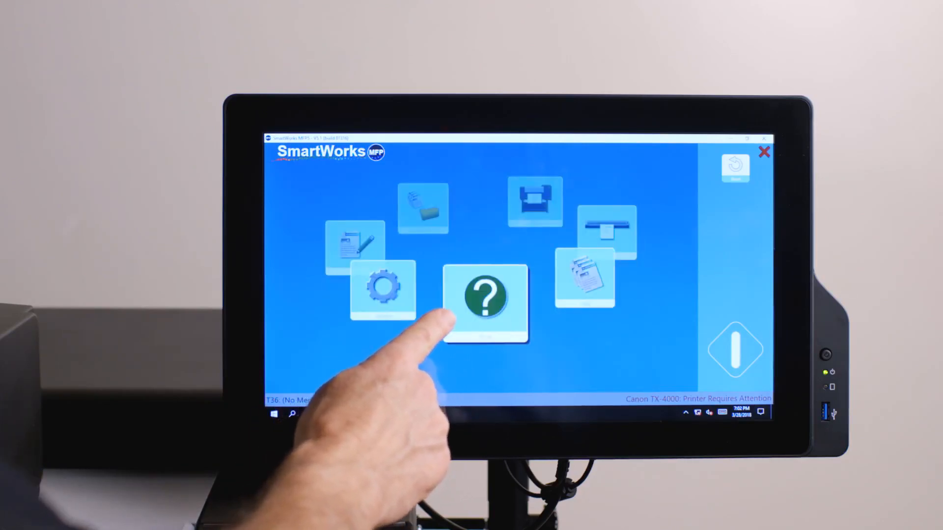
pyautogui.click(485, 303)
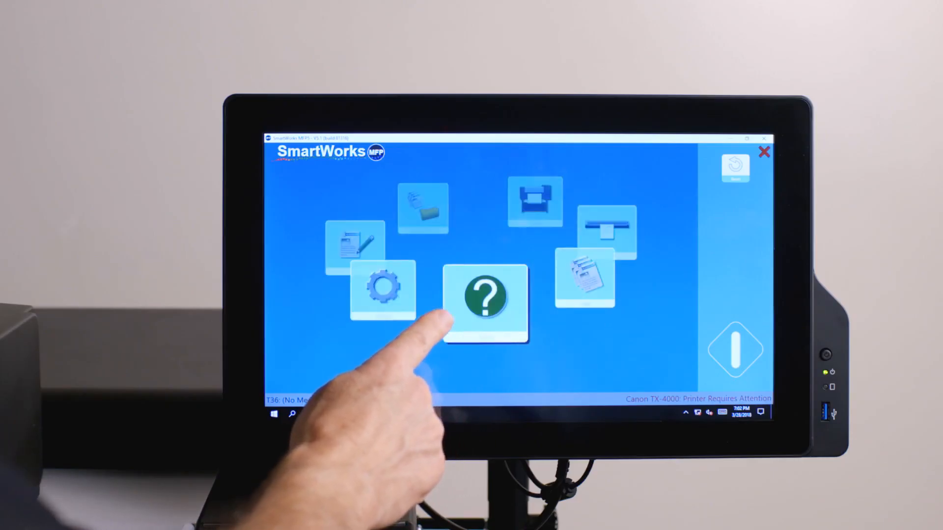
pyautogui.click(484, 304)
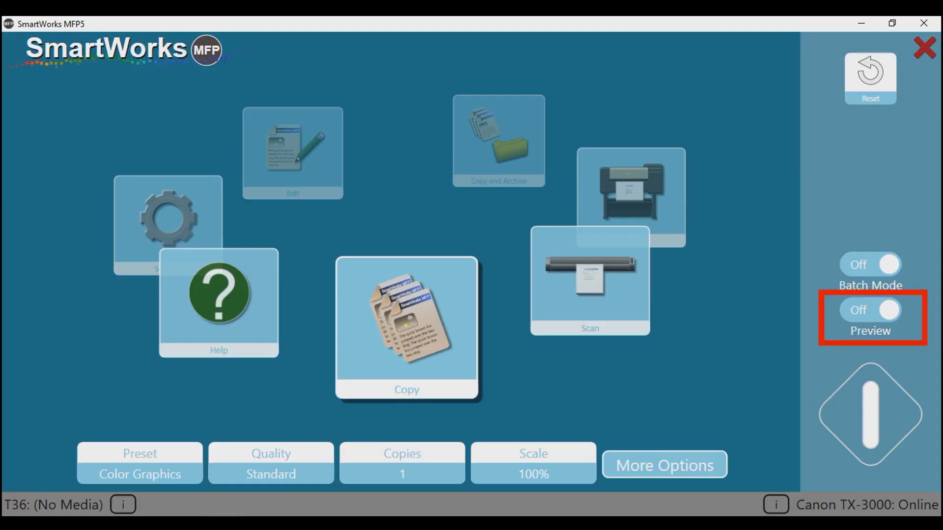
pyautogui.click(869, 414)
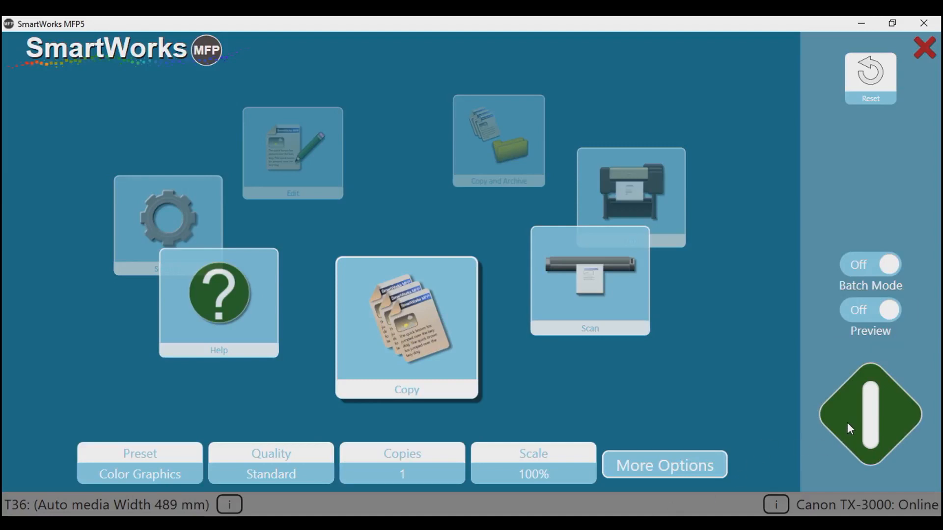
pyautogui.click(138, 457)
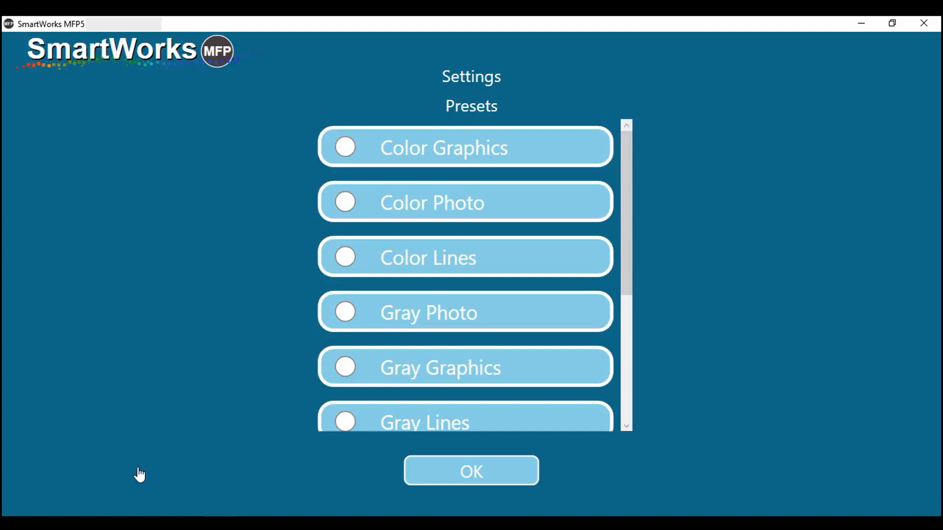
pyautogui.click(345, 147)
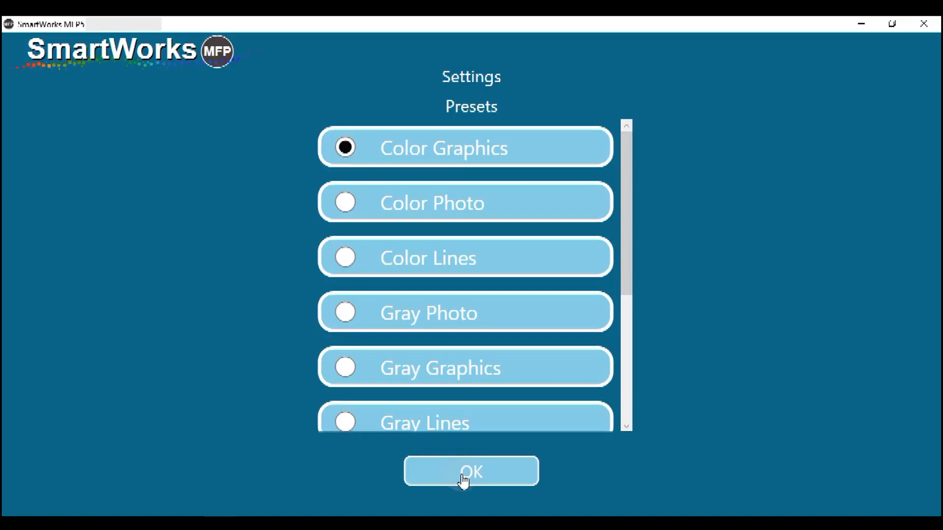
pyautogui.click(471, 470)
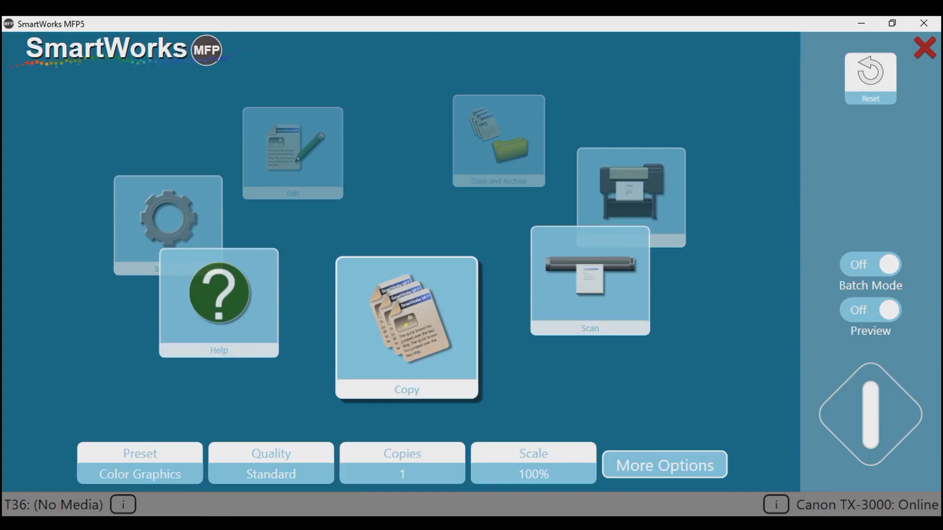
pyautogui.click(270, 462)
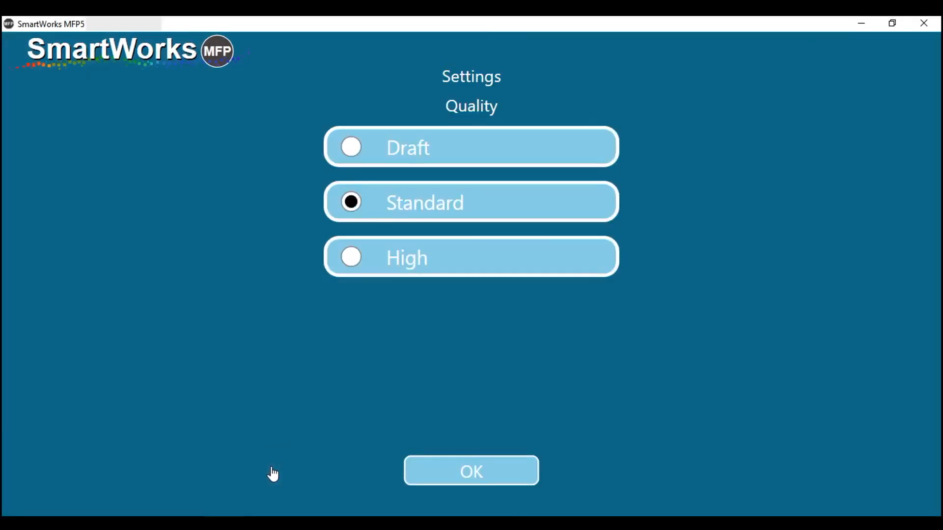
pyautogui.click(351, 148)
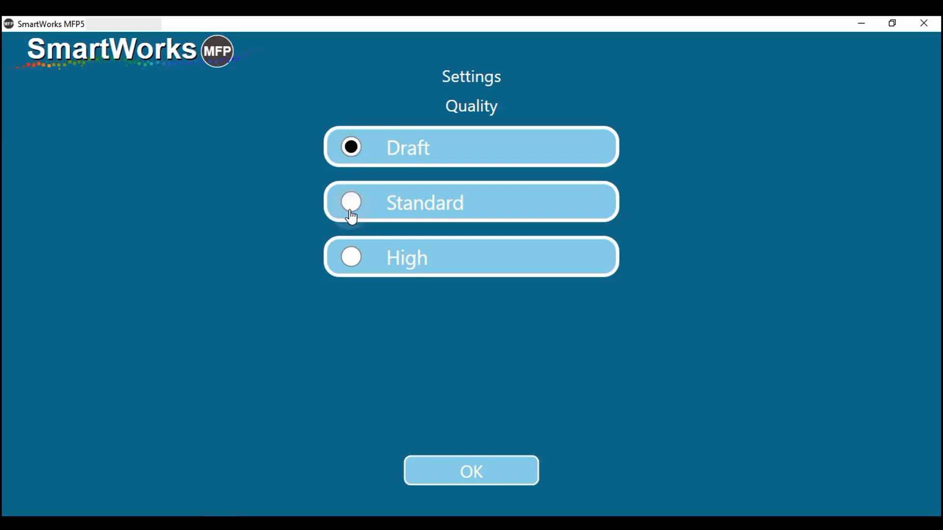
pyautogui.click(471, 470)
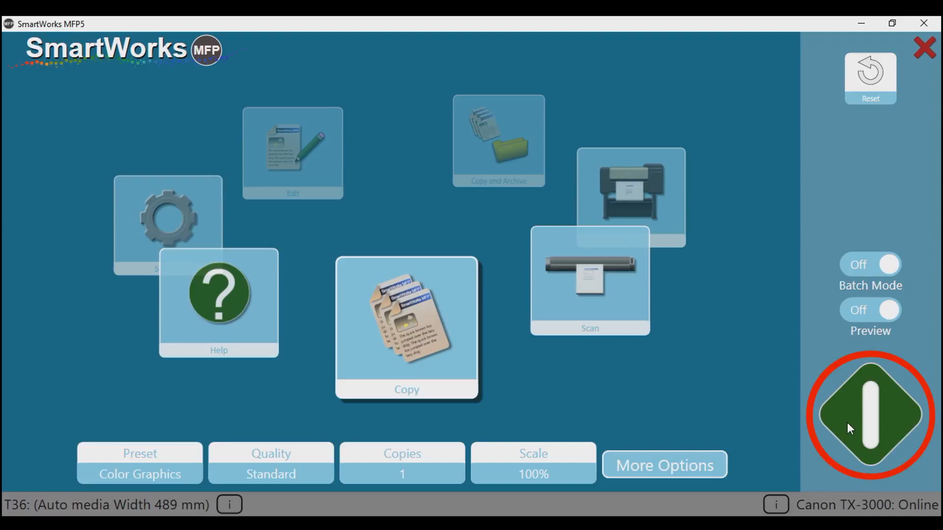
pyautogui.moveTo(839, 473)
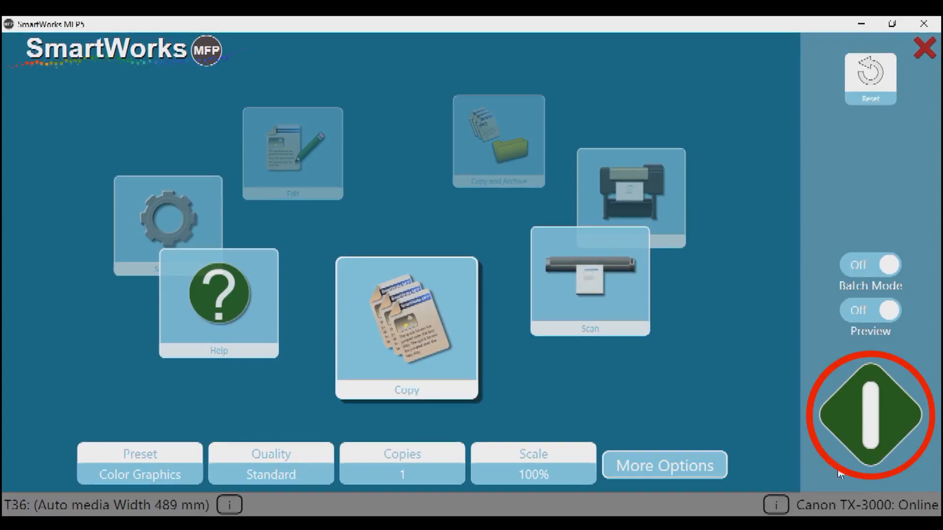
pyautogui.click(869, 415)
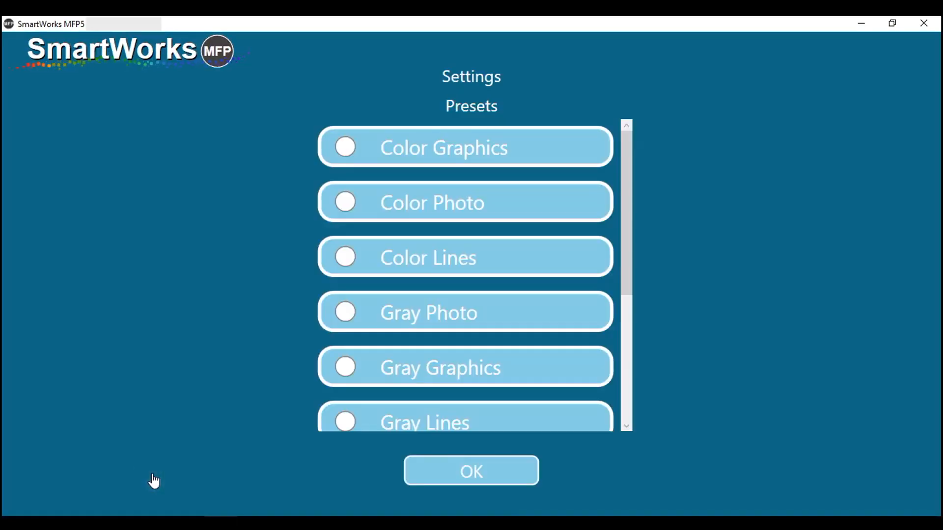
# Leave the preset list and keep the scan quality at Standard.
pyautogui.scroll(-3)
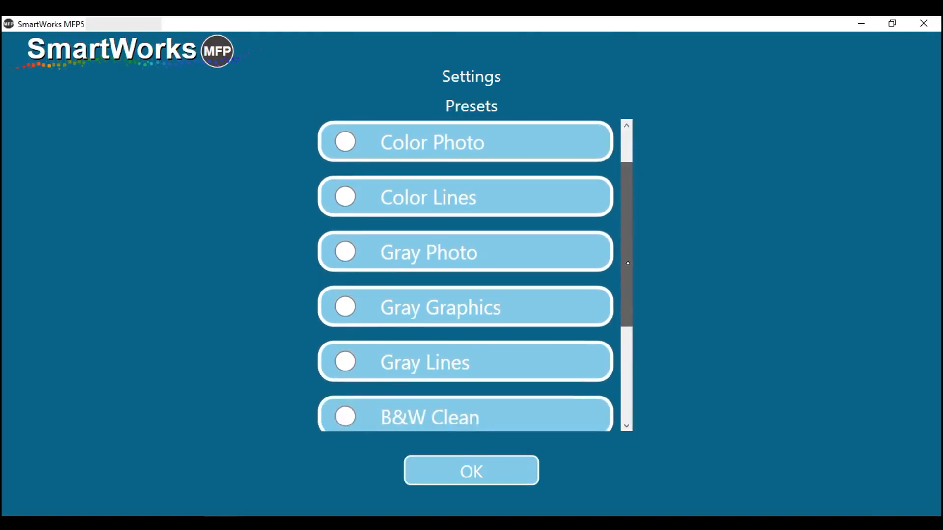
pyautogui.scroll(-3)
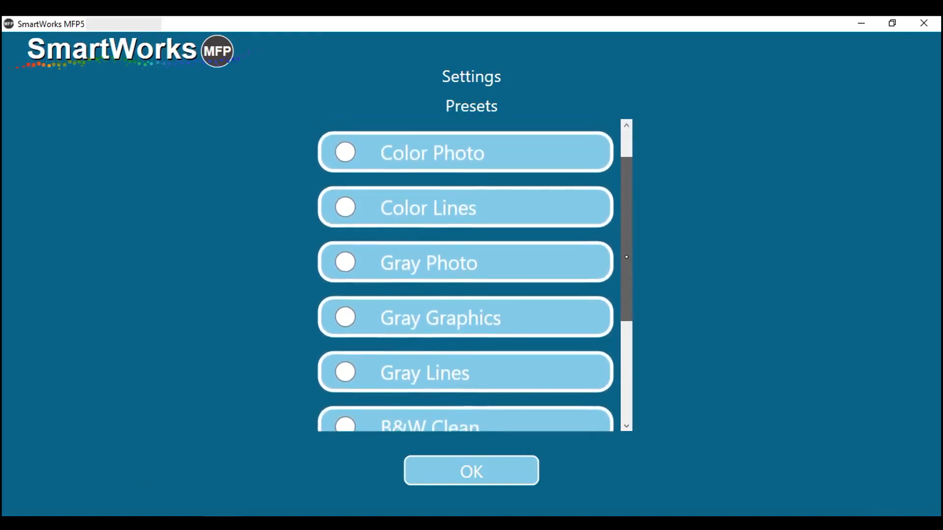
pyautogui.click(470, 470)
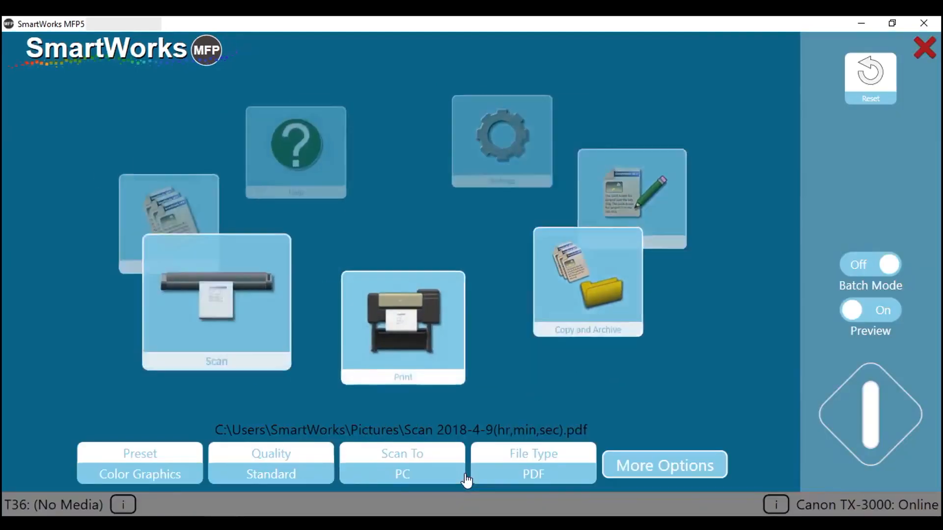
pyautogui.click(270, 462)
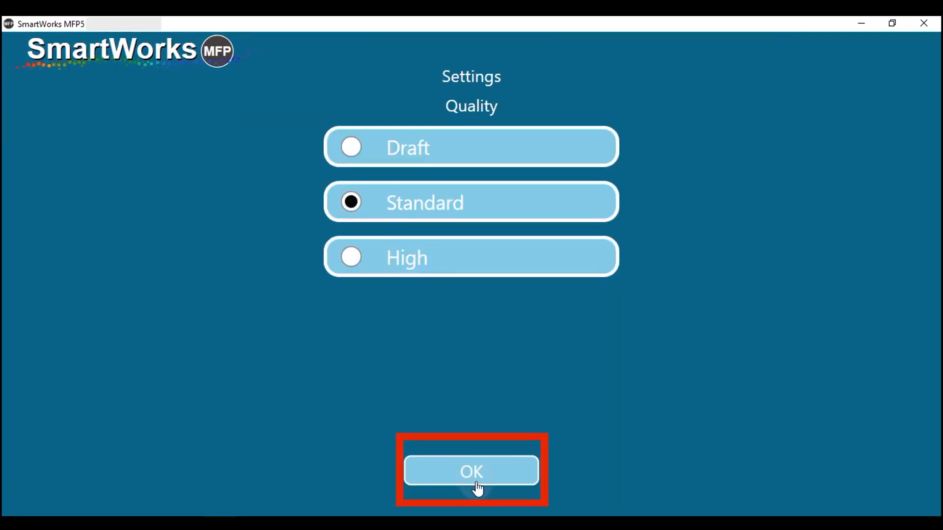
pyautogui.click(471, 472)
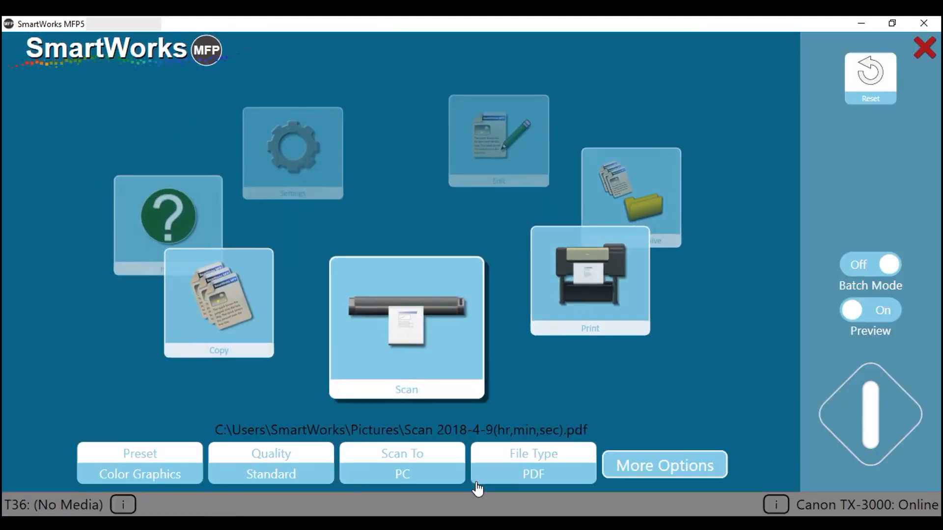
# Set the scan output file type to Multi Page PDF.
pyautogui.click(532, 463)
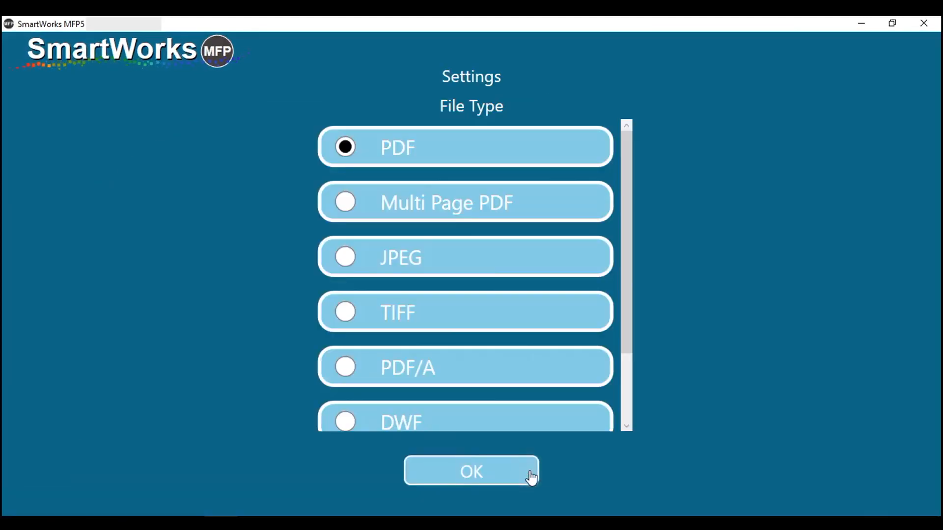
pyautogui.click(345, 196)
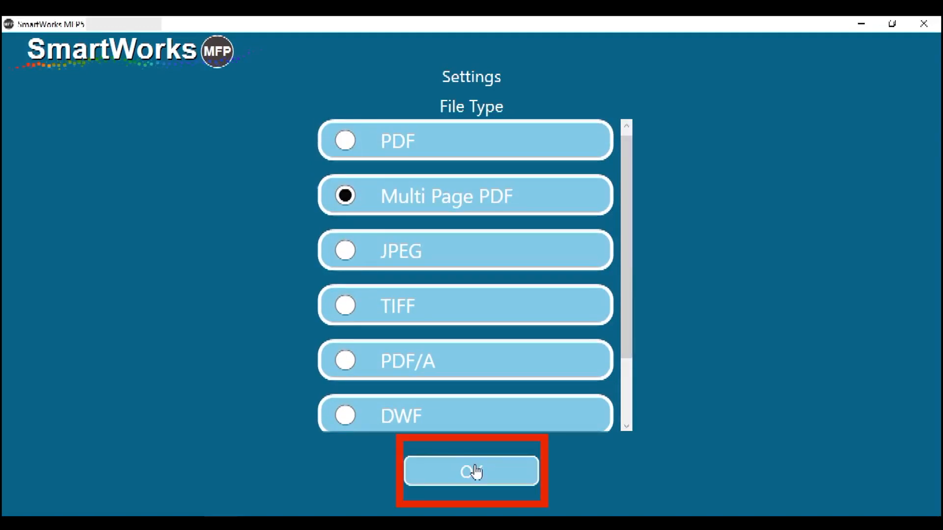
pyautogui.click(471, 470)
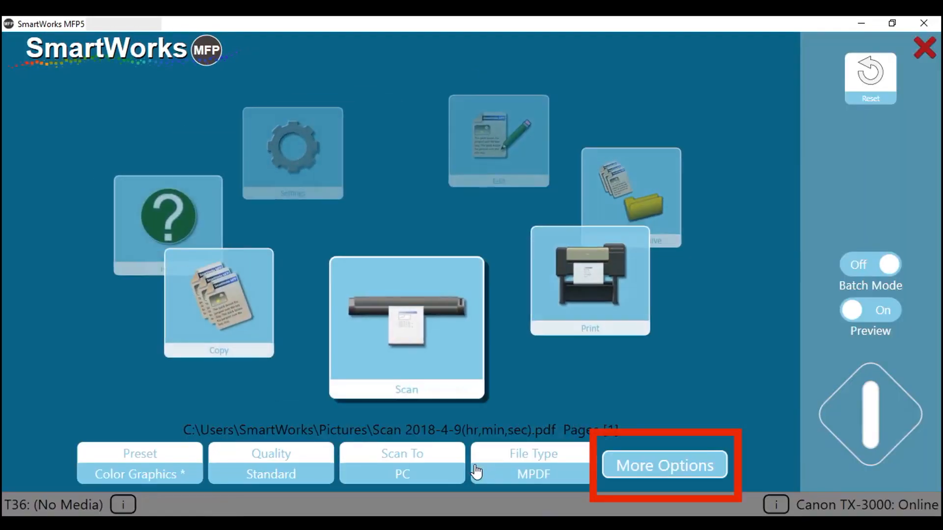
# Set the scan paper size to Full Width.
pyautogui.click(665, 466)
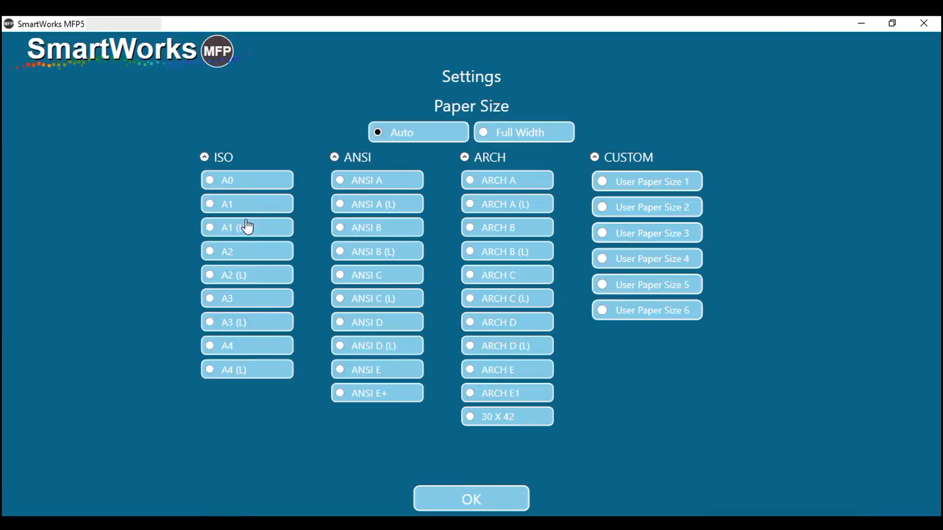
pyautogui.click(484, 133)
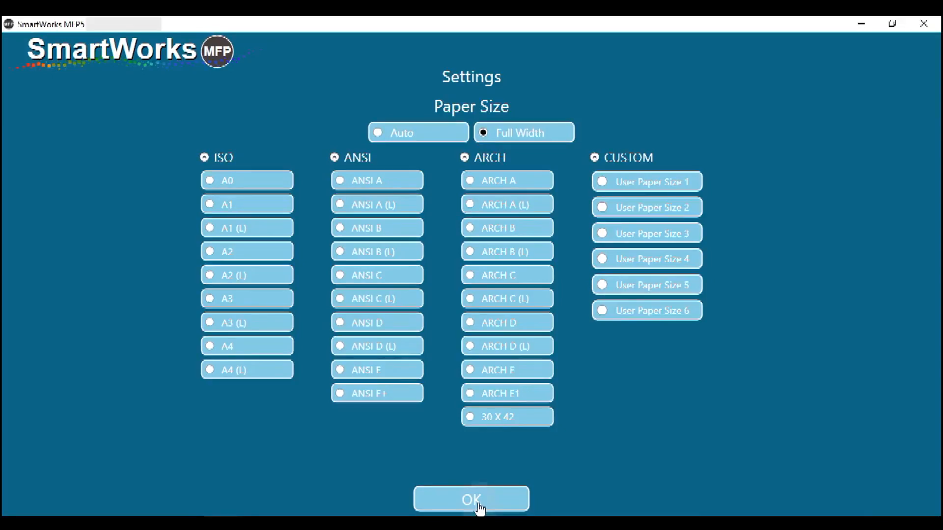
pyautogui.click(471, 499)
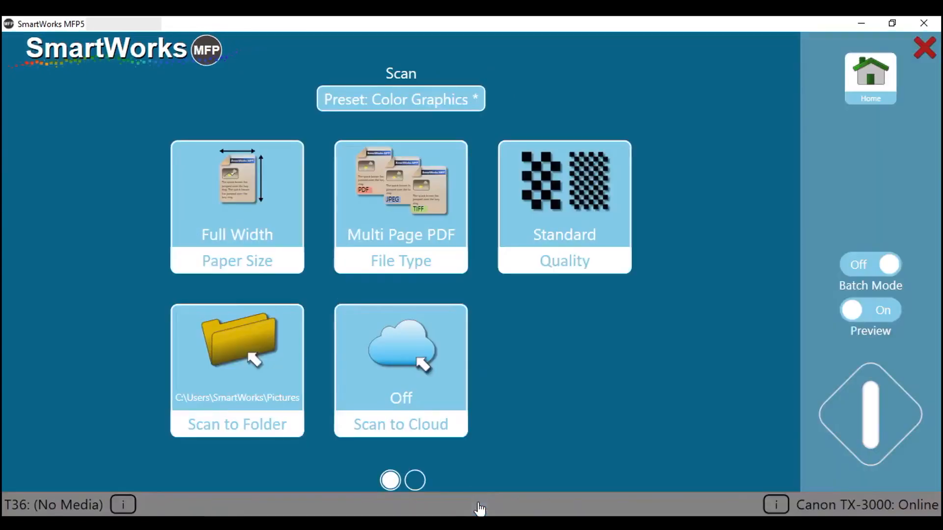
# Set Scan to Folder to save into the Desktop folder.
pyautogui.click(236, 355)
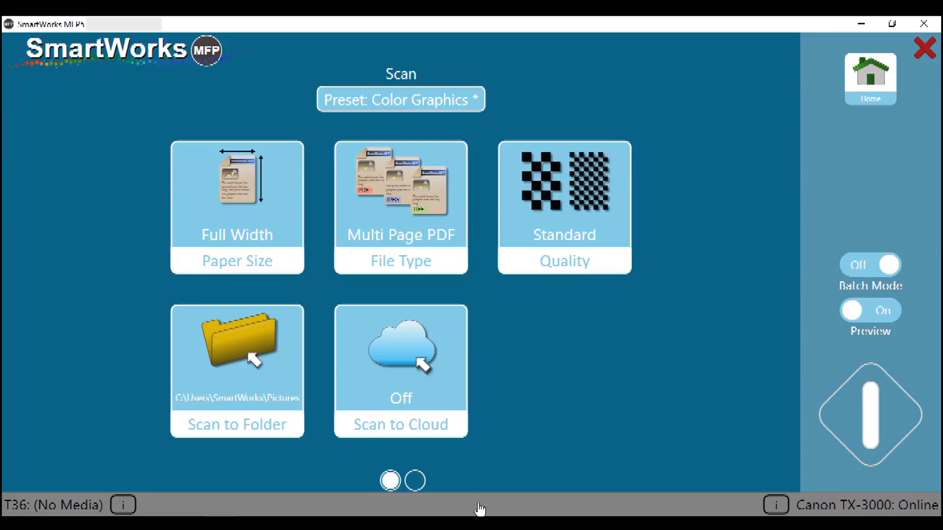
pyautogui.click(237, 357)
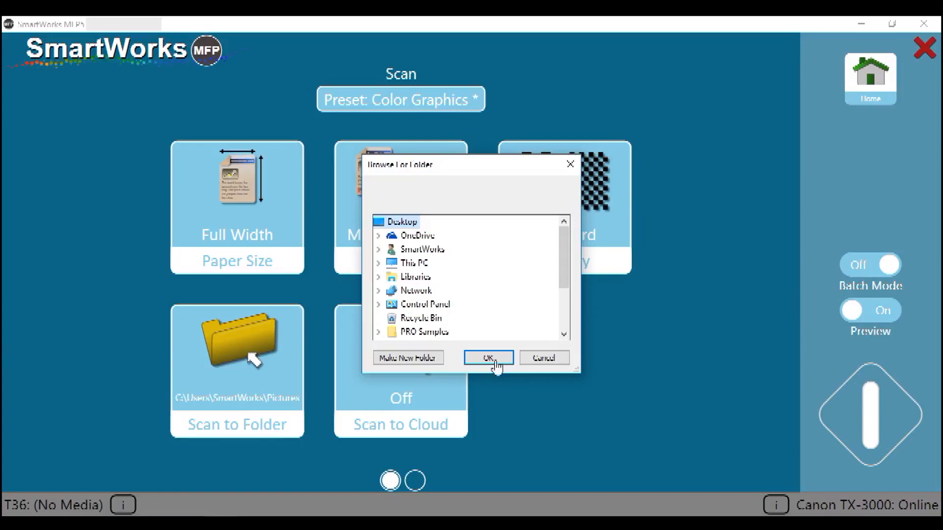
pyautogui.click(489, 357)
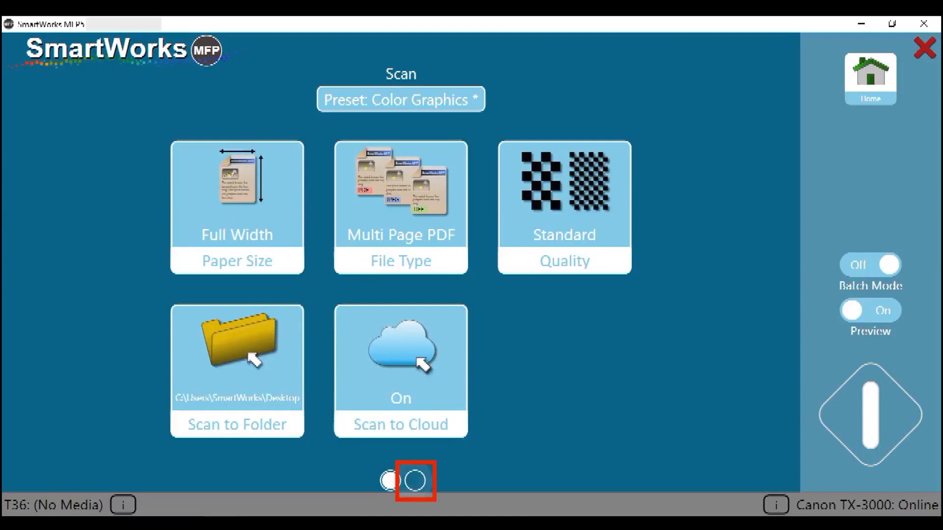
# On the second options page, change the filename prefix from Scan to Map and apply it.
pyautogui.click(415, 480)
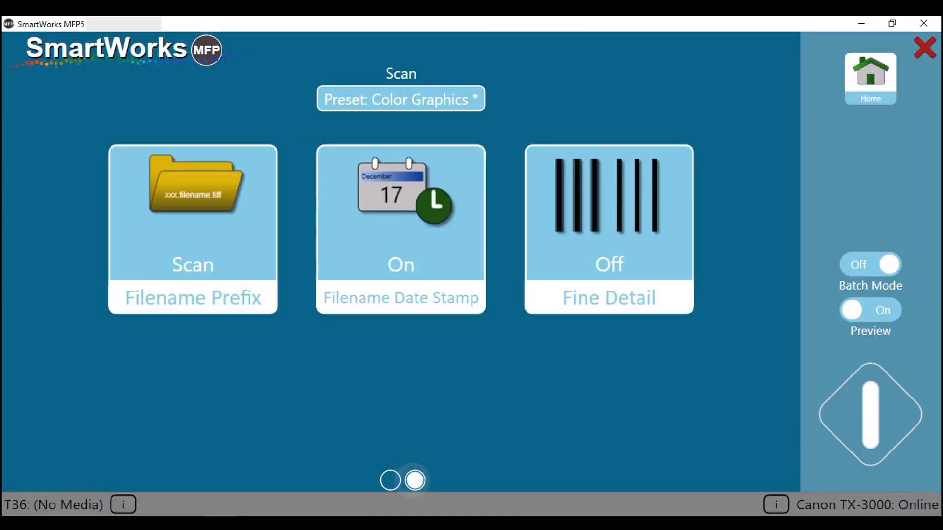
pyautogui.click(607, 265)
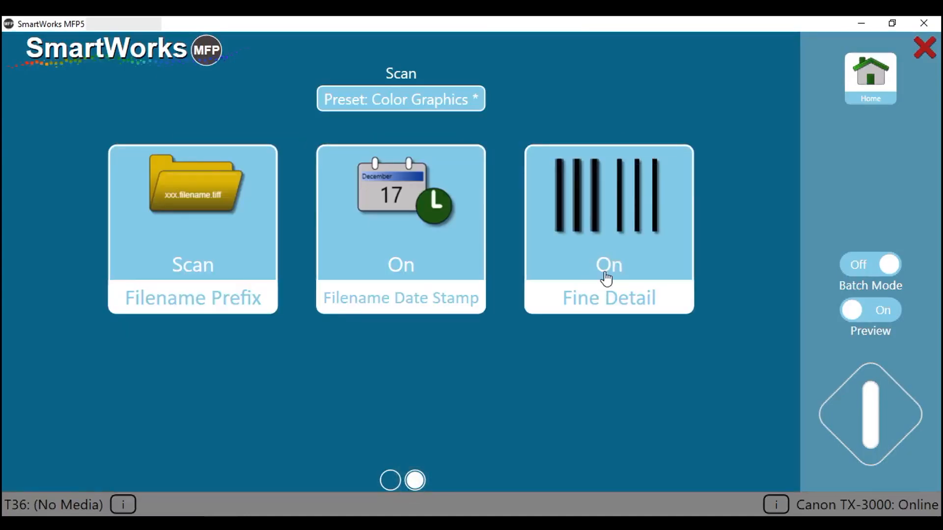
pyautogui.click(192, 265)
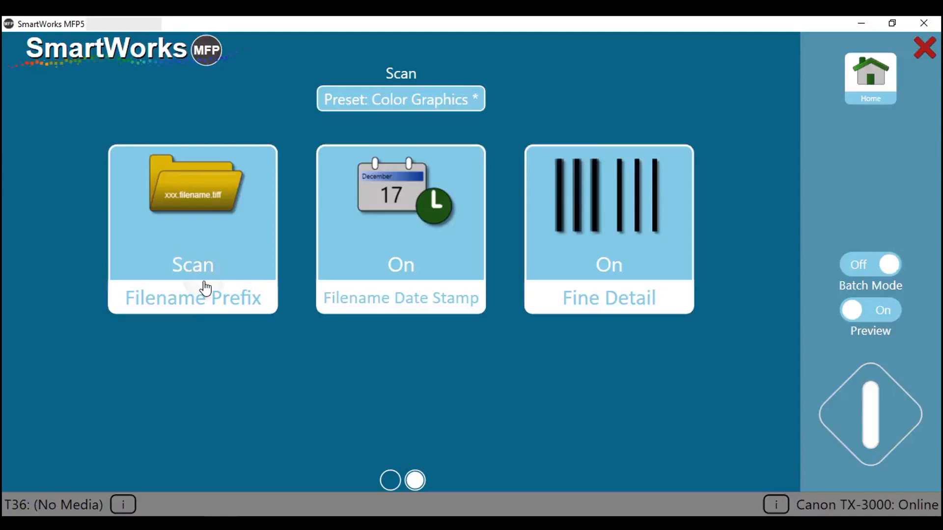
pyautogui.click(193, 229)
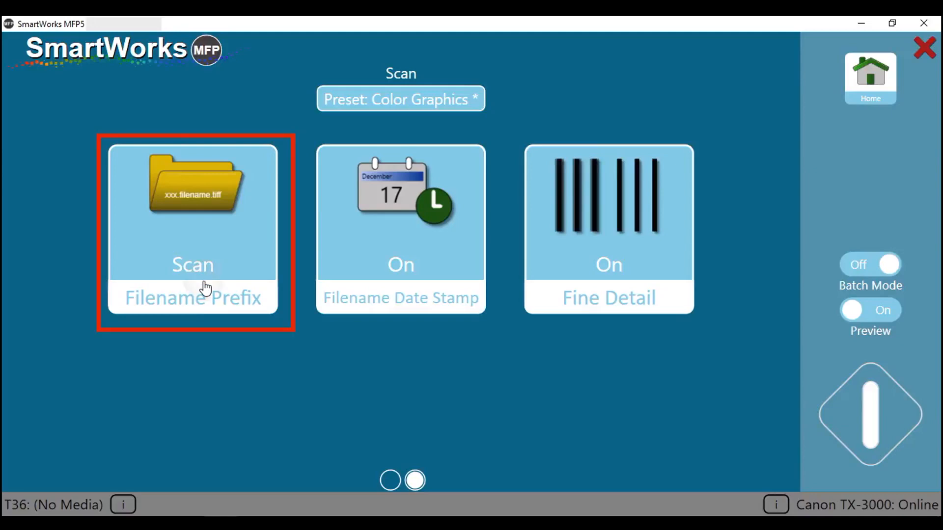
pyautogui.click(194, 230)
pyautogui.write('M')
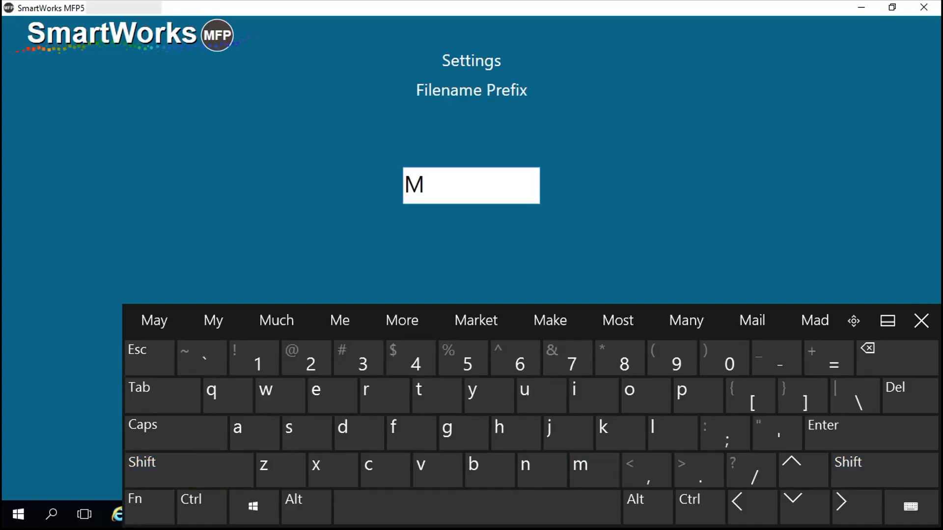
pyautogui.write('ap')
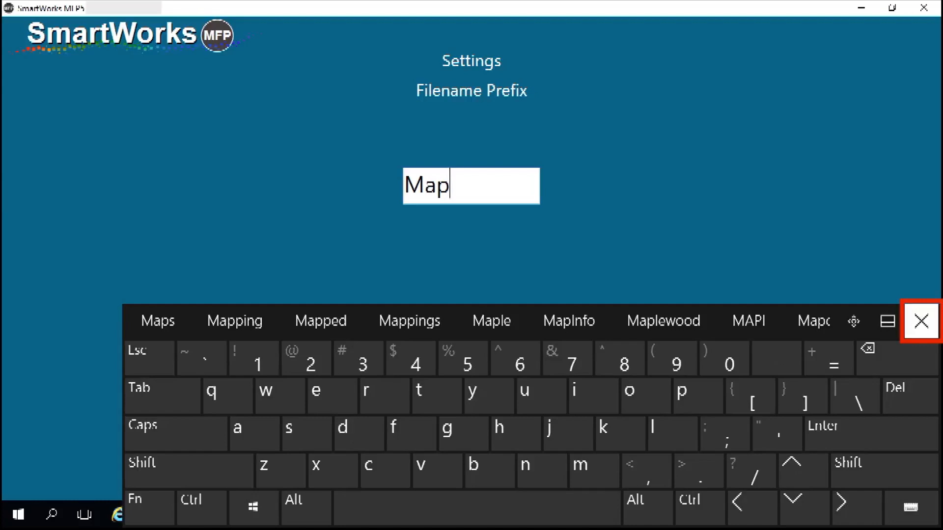
pyautogui.click(920, 320)
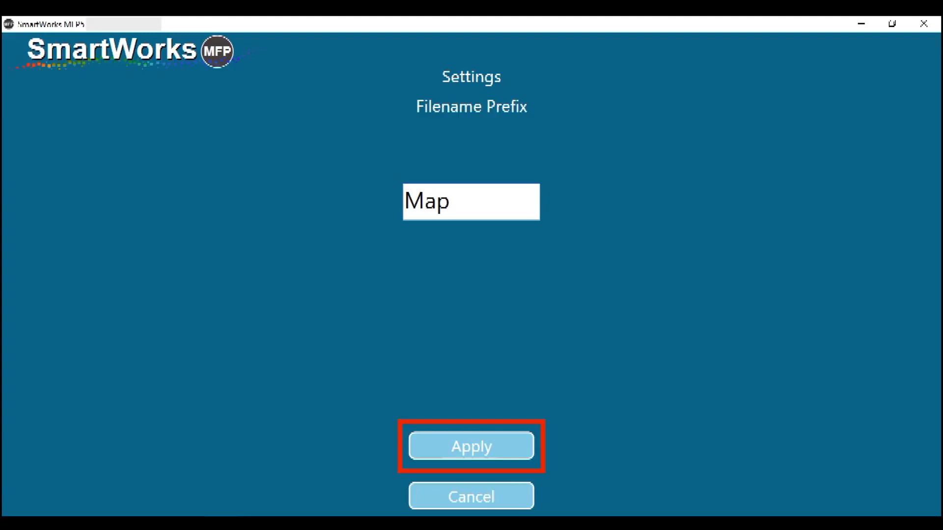
pyautogui.click(470, 446)
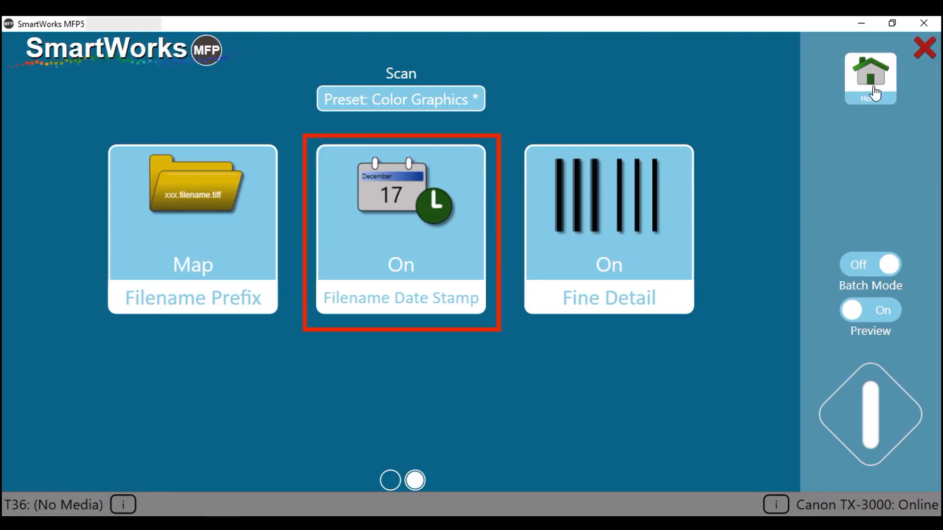
# Return to the main scan screen and start scanning the map.
pyautogui.click(868, 79)
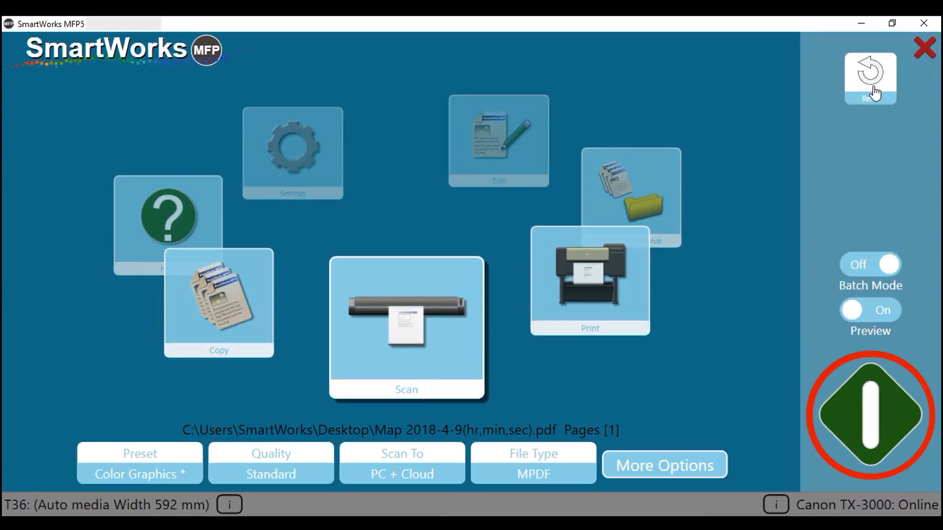
pyautogui.click(870, 417)
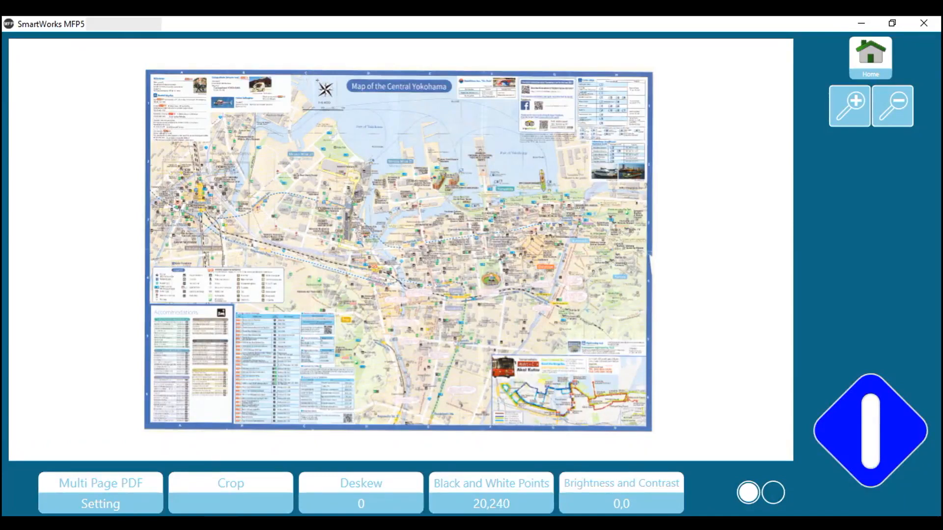
# Deskew the map front along its top edge and capture it into the multipage PDF.
pyautogui.click(361, 492)
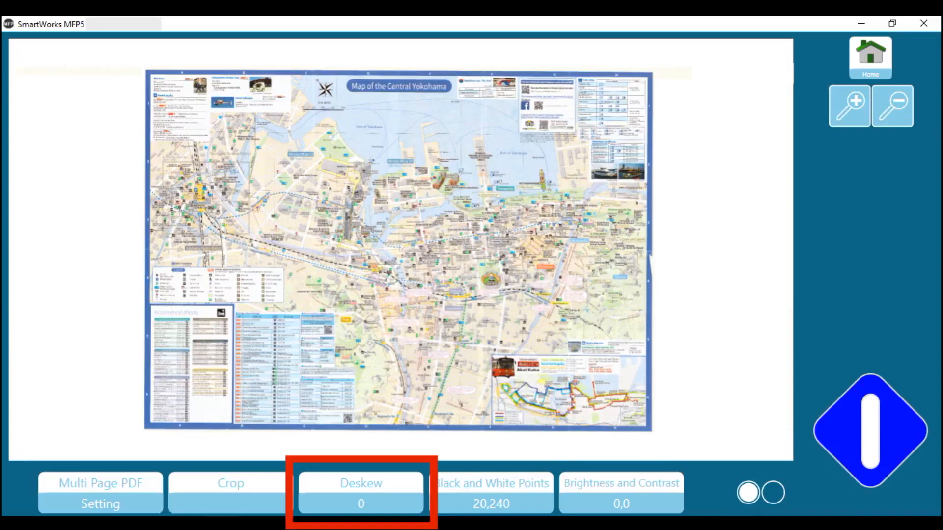
pyautogui.click(360, 493)
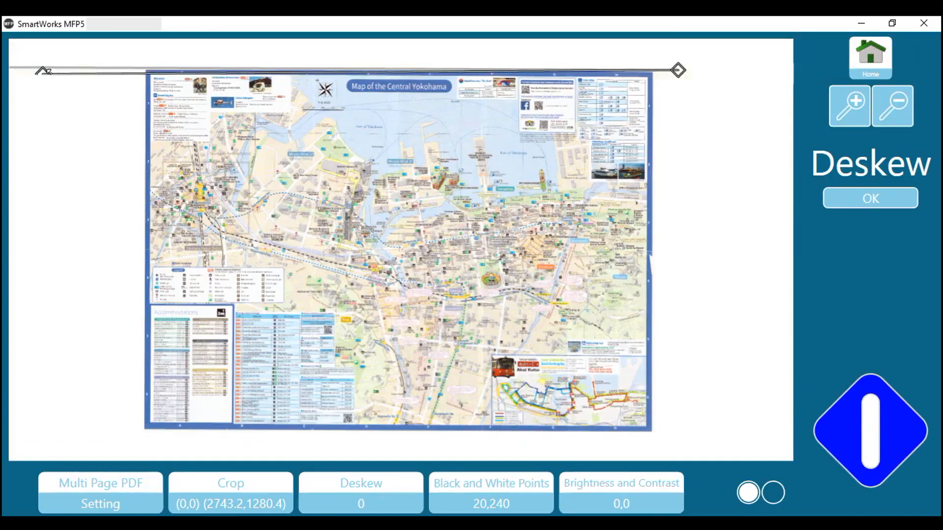
pyautogui.moveTo(44, 71); pyautogui.dragTo(122, 68)
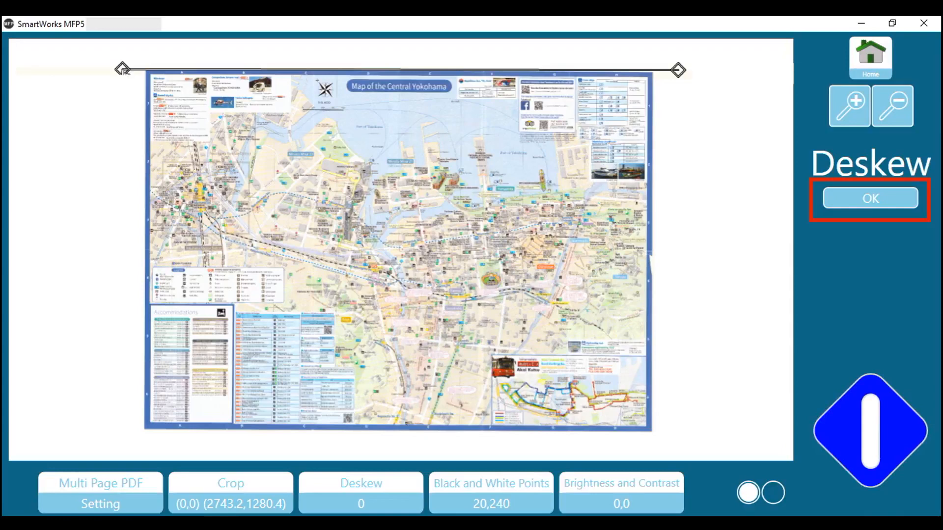
pyautogui.click(869, 199)
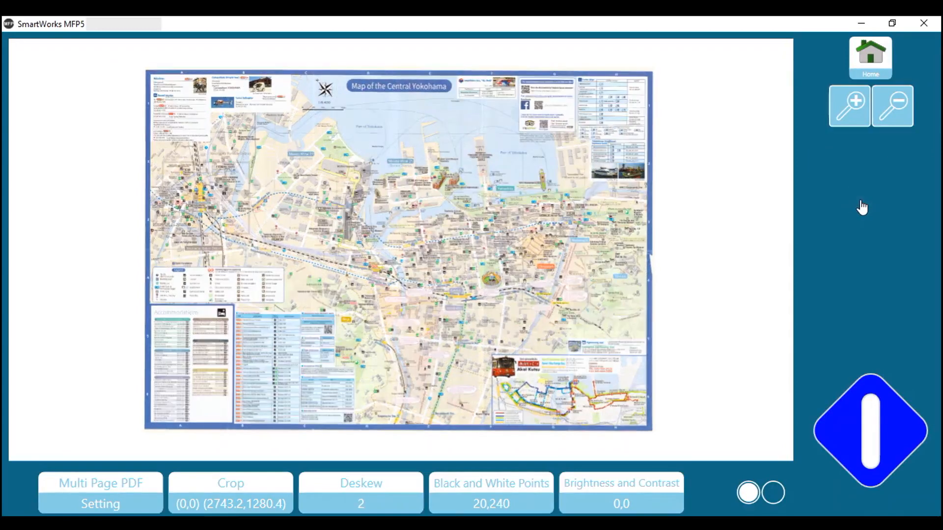
pyautogui.click(361, 493)
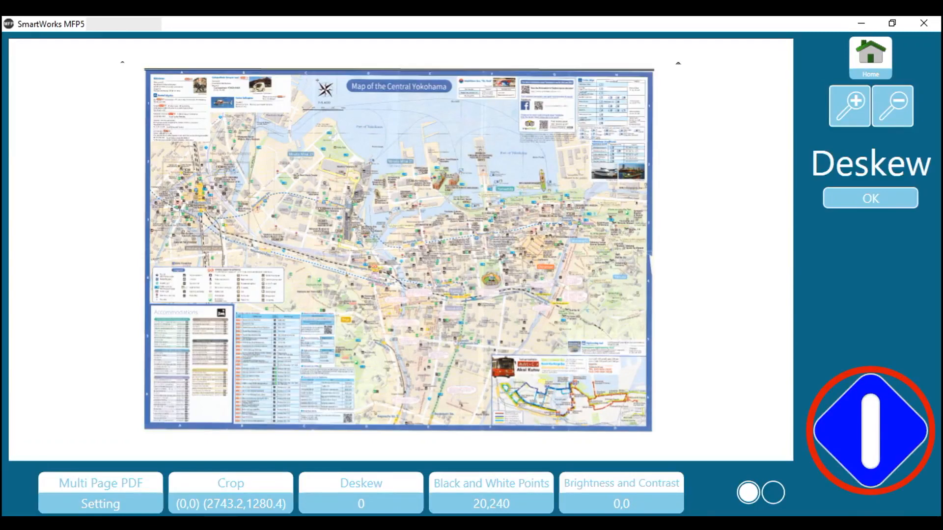
pyautogui.click(870, 197)
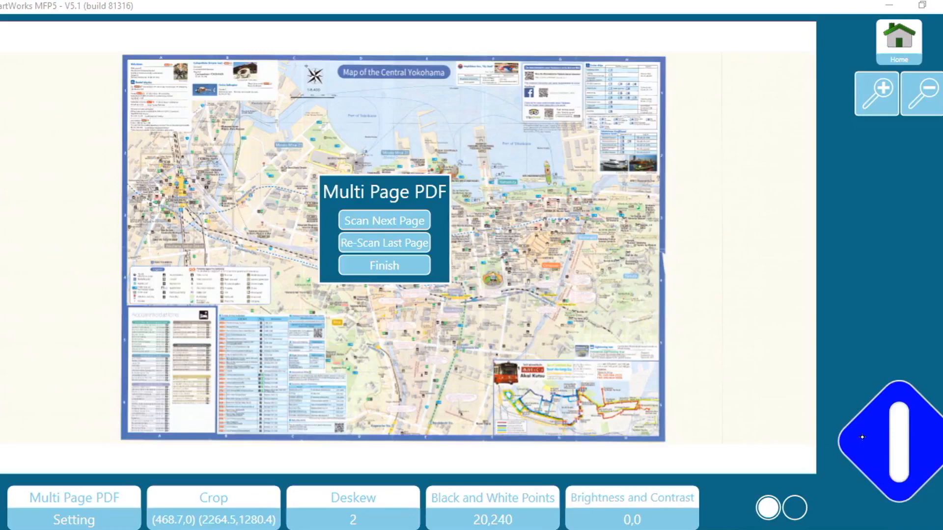
# Scan the reverse side as page two, deskew it upright along its vertical edge, and finish the PDF.
pyautogui.click(384, 265)
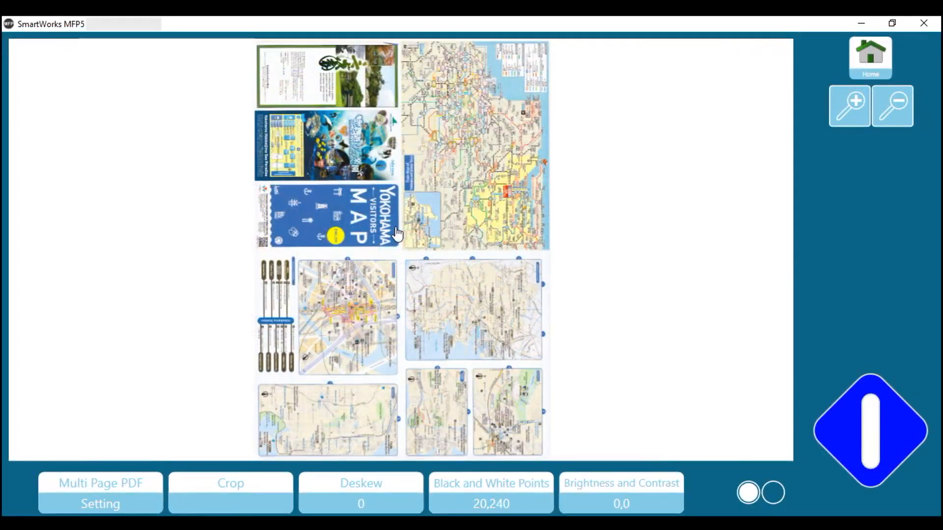
pyautogui.click(360, 492)
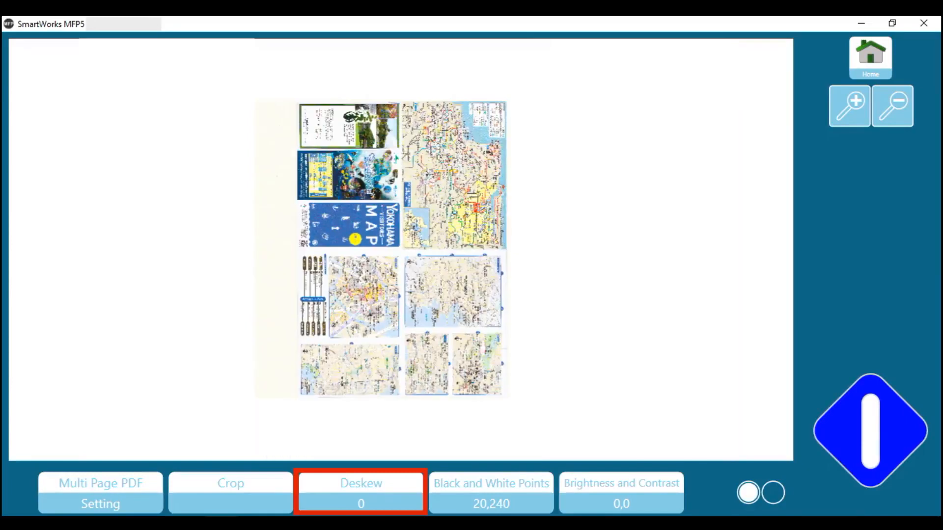
pyautogui.click(361, 492)
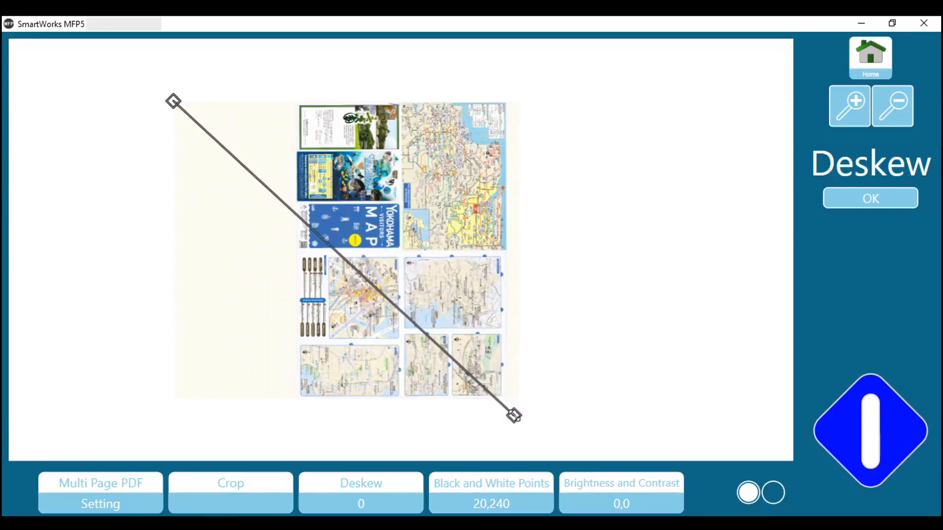
pyautogui.moveTo(173, 100); pyautogui.dragTo(370, 65)
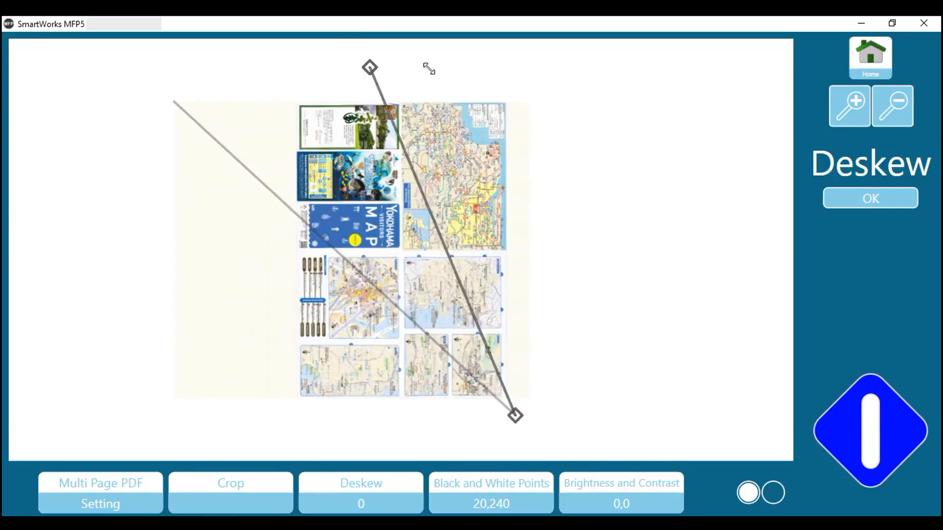
pyautogui.moveTo(370, 68); pyautogui.dragTo(510, 76)
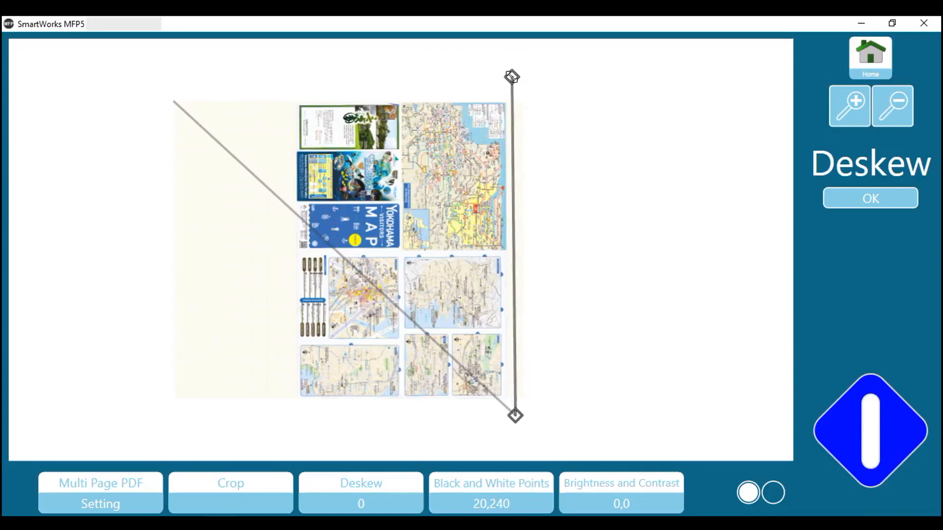
pyautogui.moveTo(514, 416); pyautogui.dragTo(509, 419)
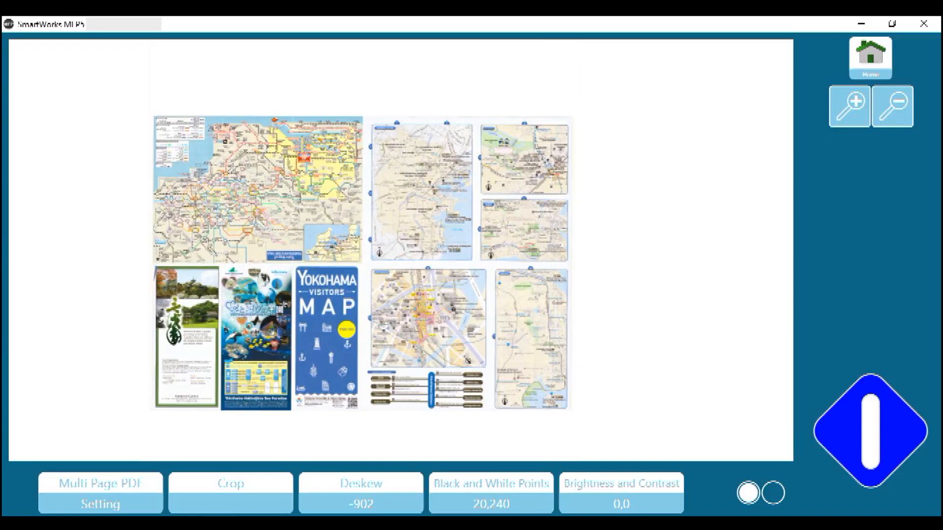
pyautogui.click(100, 493)
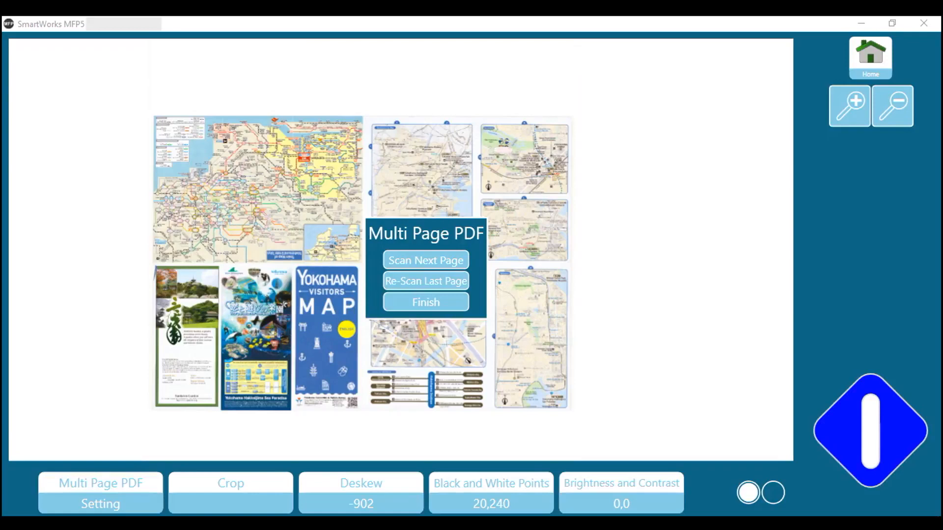
pyautogui.click(425, 302)
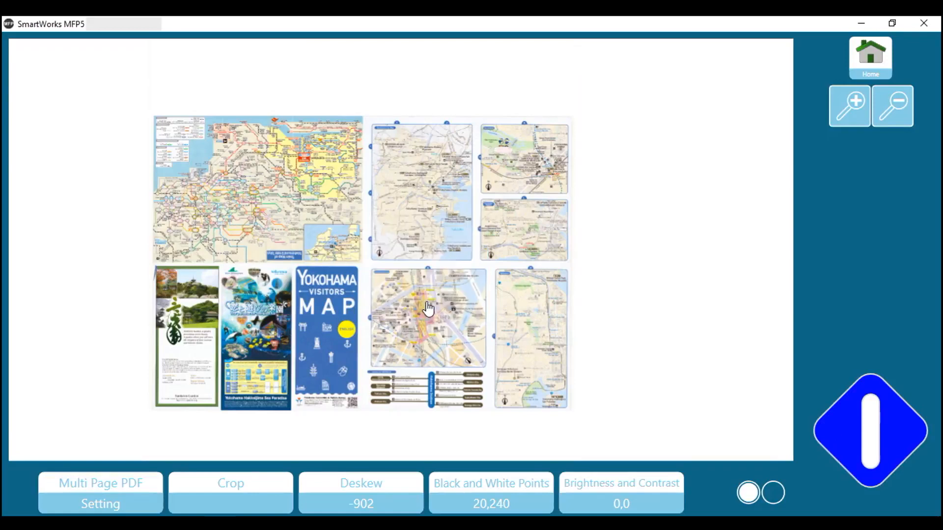
# Switch to the B&W Very Dirty preset at Standard quality and scan the stained house plan.
pyautogui.click(869, 57)
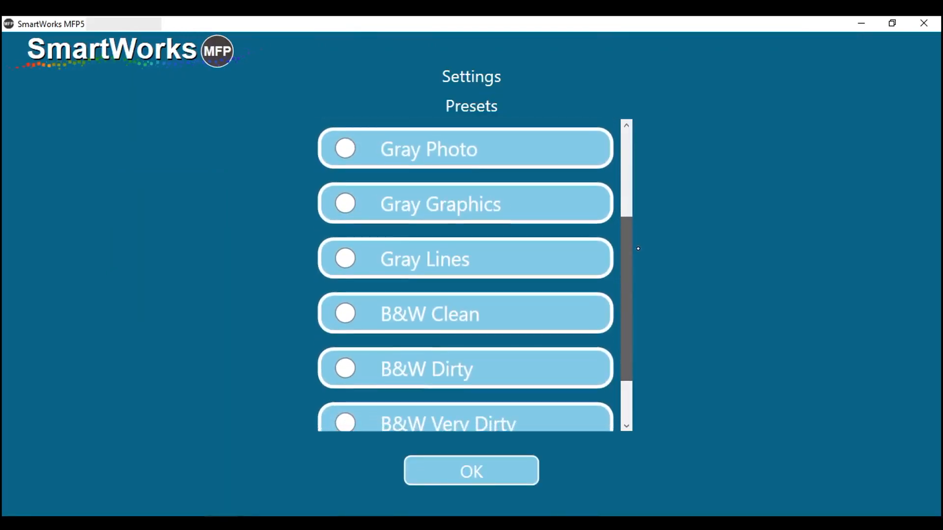
pyautogui.scroll(-3)
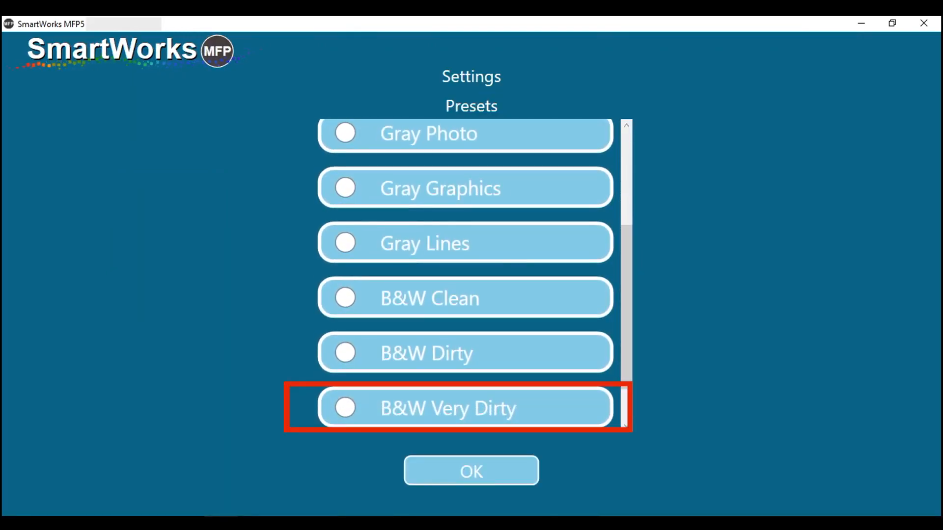
pyautogui.click(345, 409)
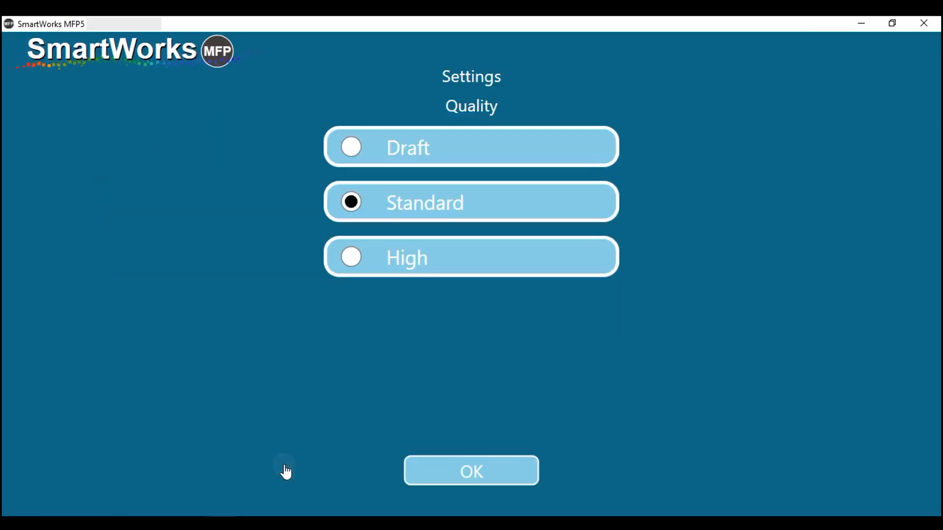
pyautogui.click(470, 471)
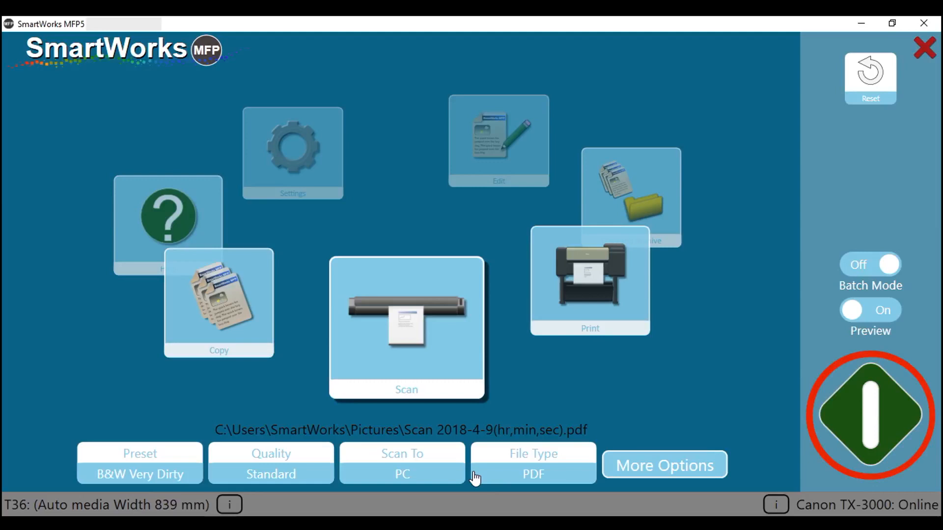
pyautogui.click(869, 415)
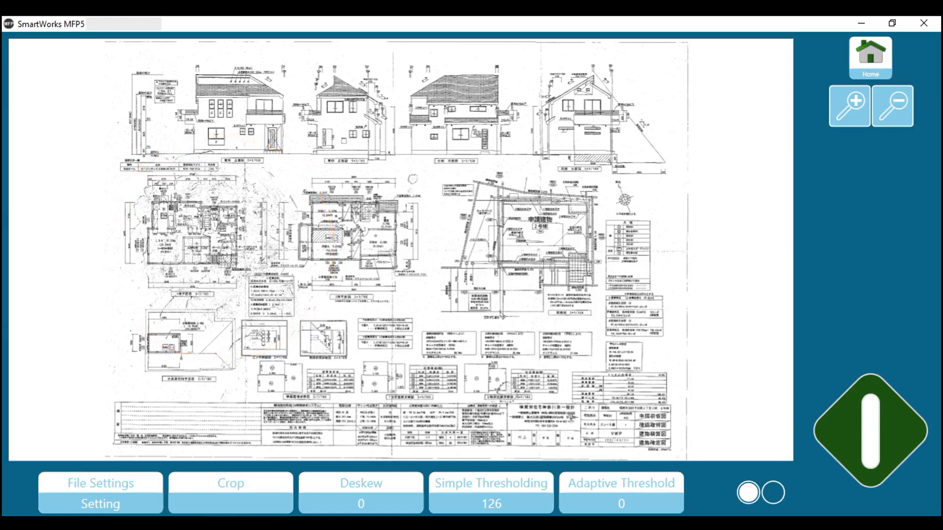
# Lower the plan's simple threshold to 71, compare against the original, then return home.
pyautogui.click(490, 493)
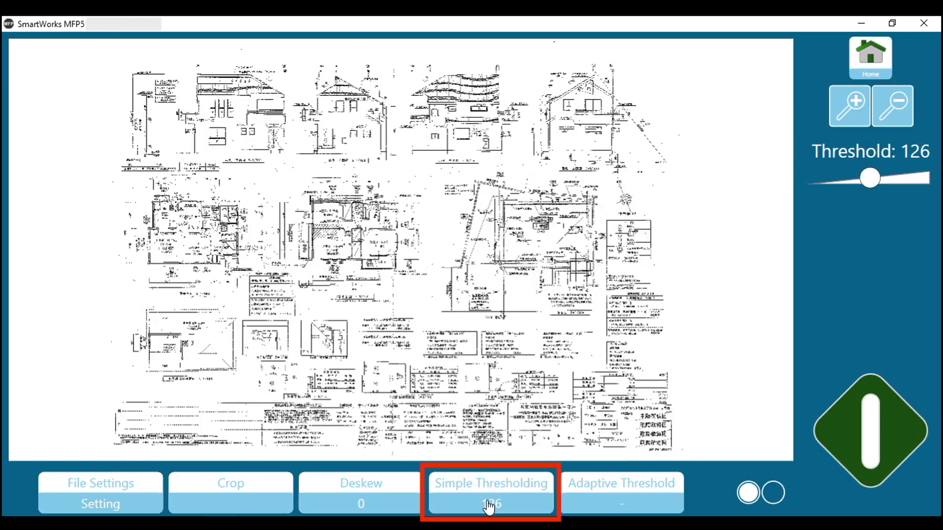
pyautogui.click(490, 493)
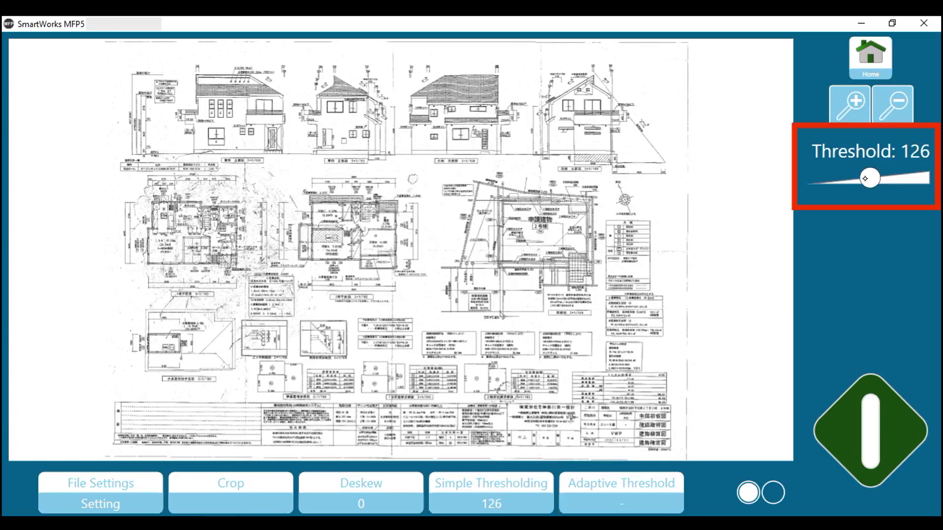
pyautogui.moveTo(869, 177); pyautogui.dragTo(858, 181)
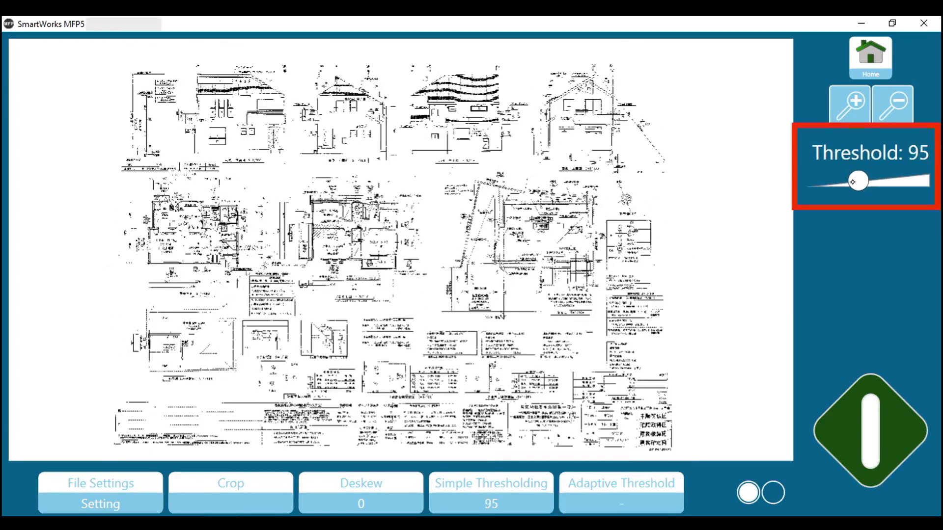
pyautogui.moveTo(859, 181); pyautogui.dragTo(844, 182)
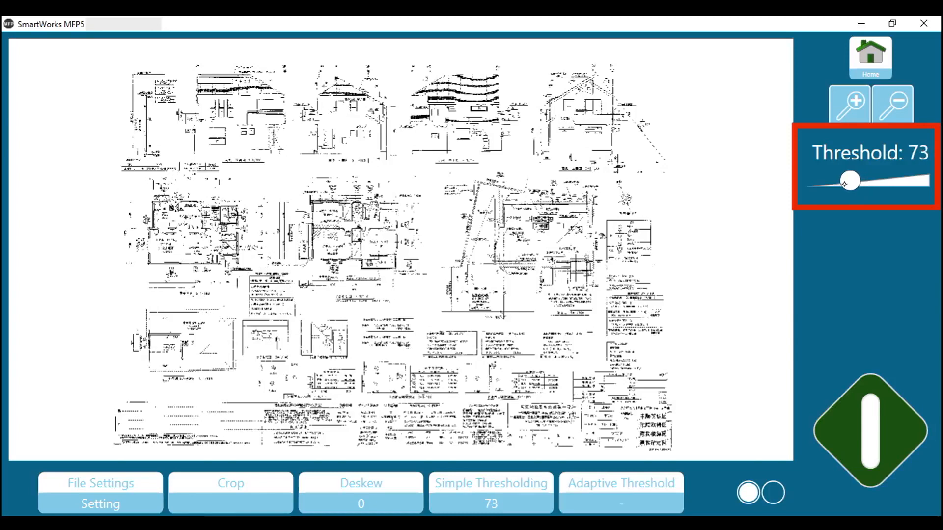
pyautogui.moveTo(850, 181); pyautogui.dragTo(848, 181)
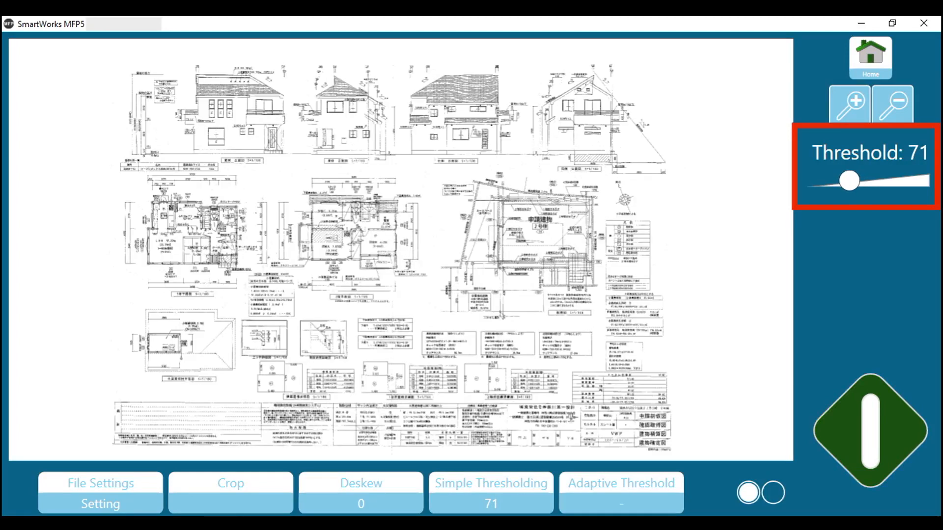
pyautogui.click(490, 487)
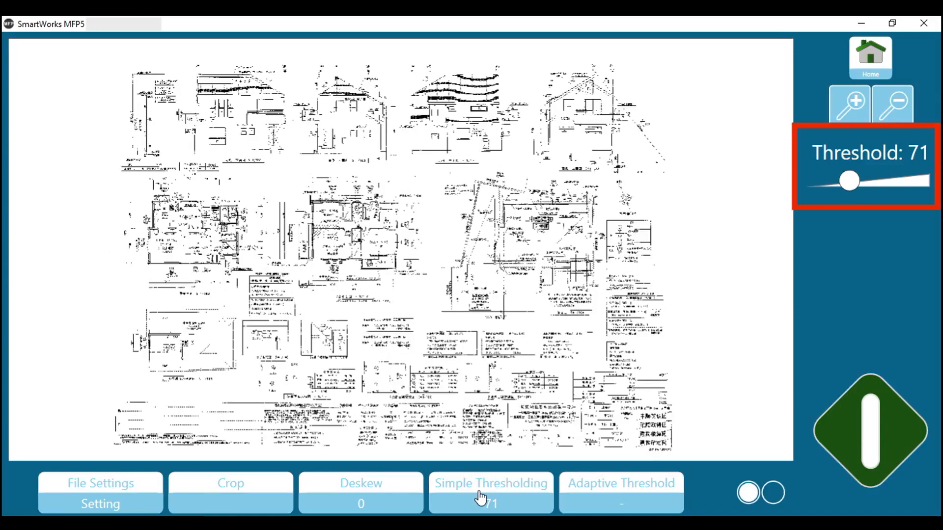
pyautogui.click(490, 492)
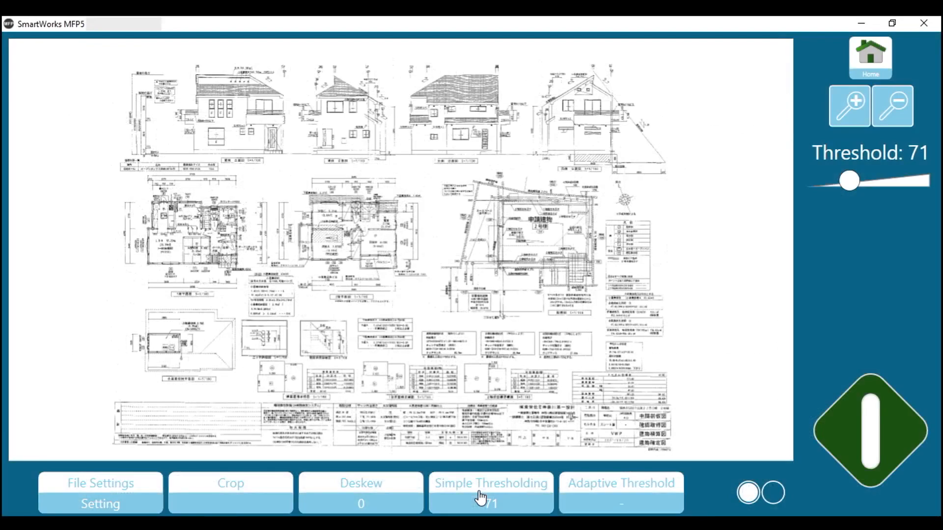
pyautogui.click(490, 493)
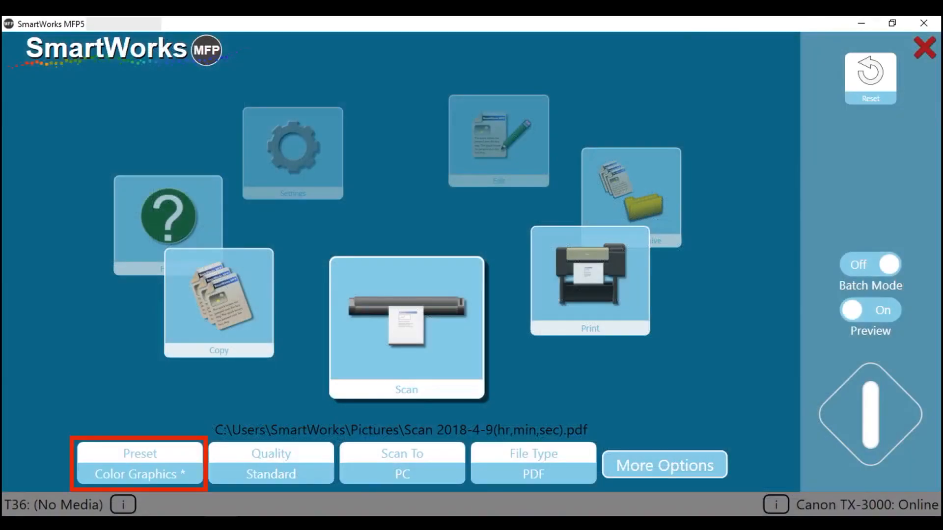
# Select the B&W Very Dirty preset and scan the engineering drawing.
pyautogui.click(140, 463)
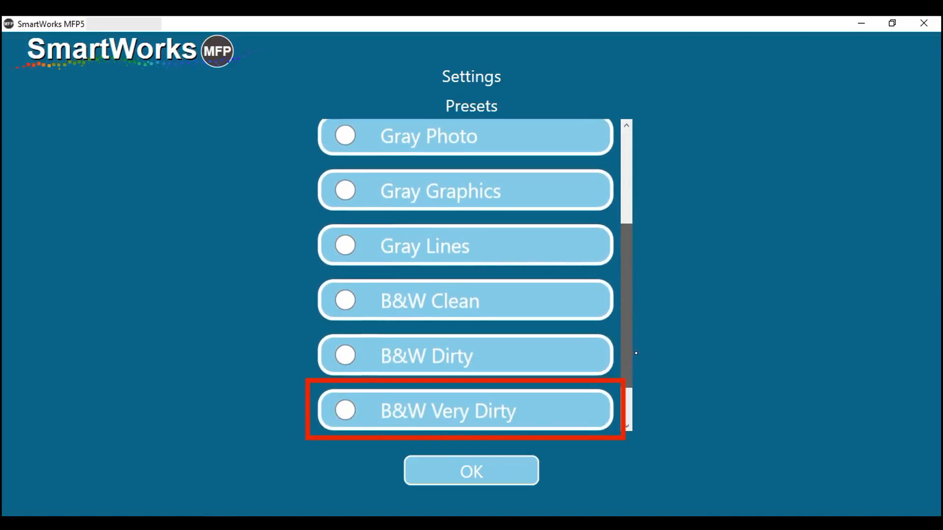
pyautogui.click(471, 471)
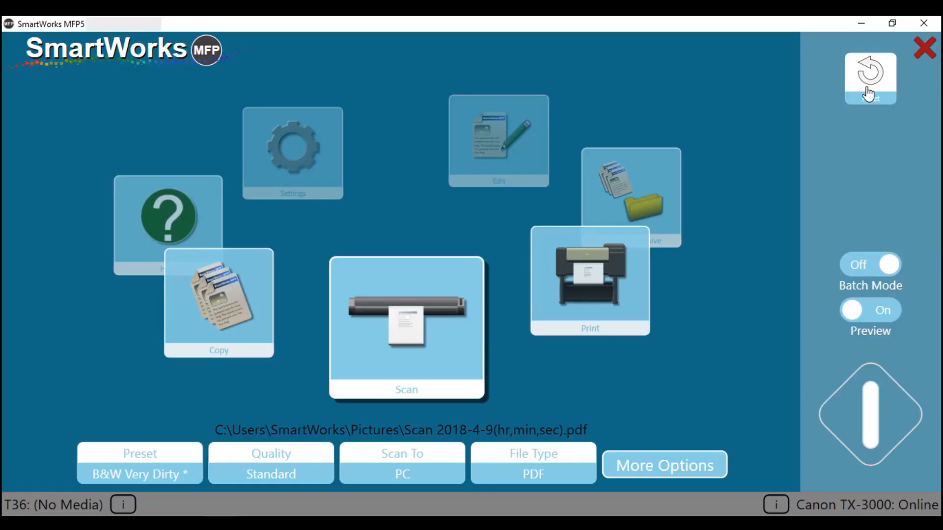
pyautogui.click(870, 414)
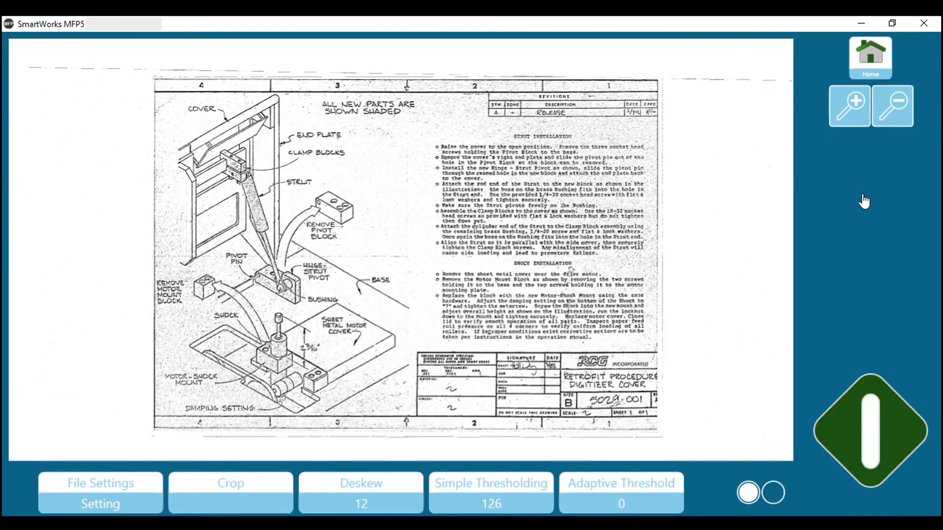
# Apply adaptive thresholding to the drawing, raise it to 9 and zoom in to check the result.
pyautogui.click(621, 493)
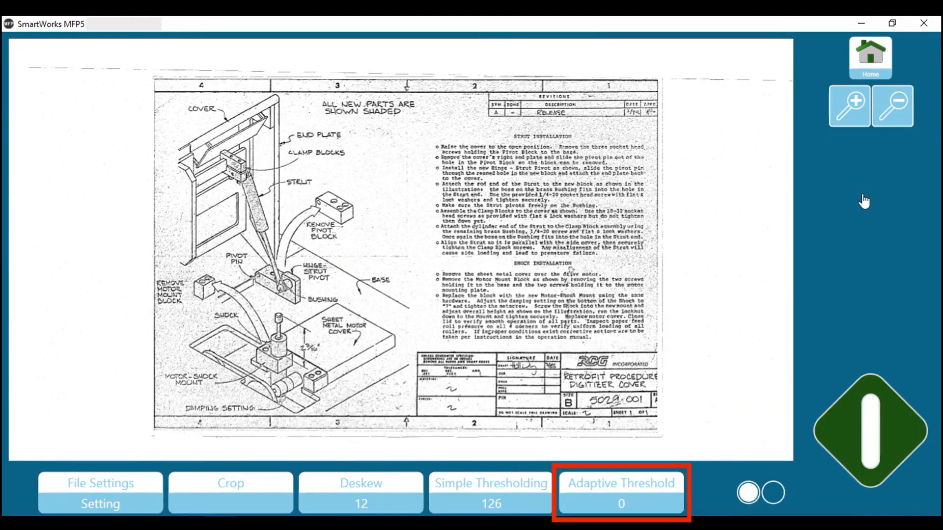
pyautogui.click(621, 493)
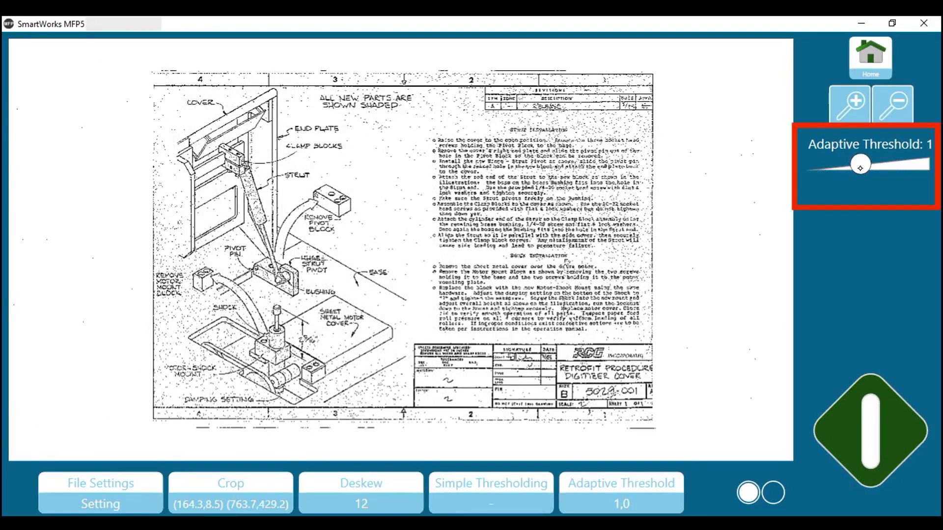
pyautogui.moveTo(859, 165); pyautogui.dragTo(871, 164)
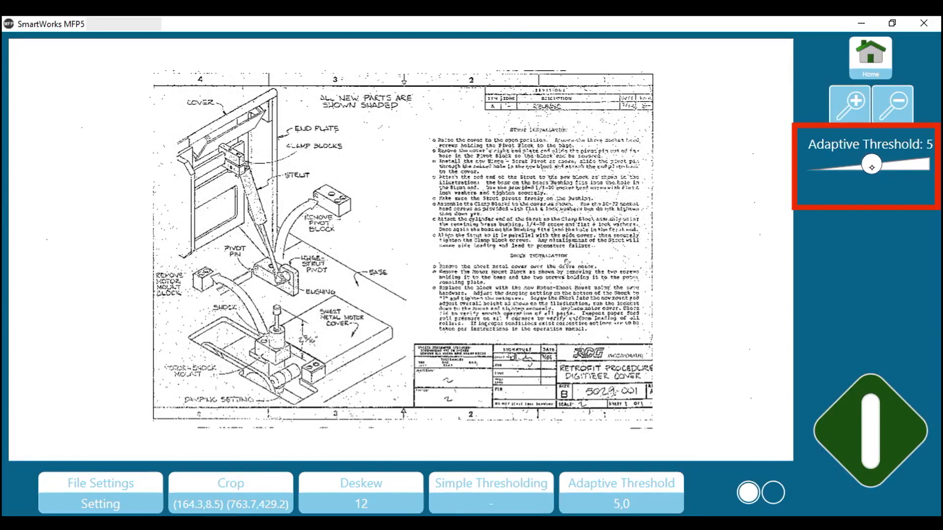
pyautogui.moveTo(871, 165); pyautogui.dragTo(878, 165)
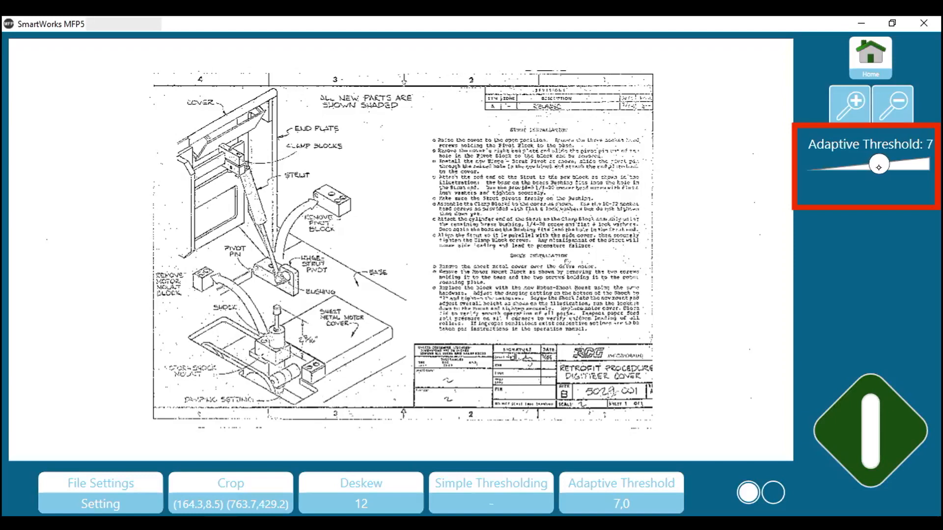
pyautogui.moveTo(872, 165); pyautogui.dragTo(881, 165)
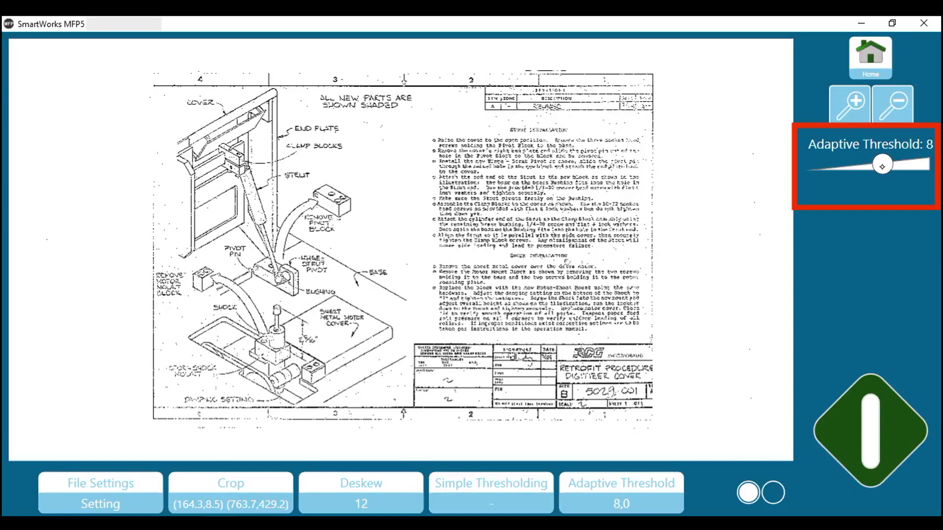
pyautogui.moveTo(882, 165); pyautogui.dragTo(884, 165)
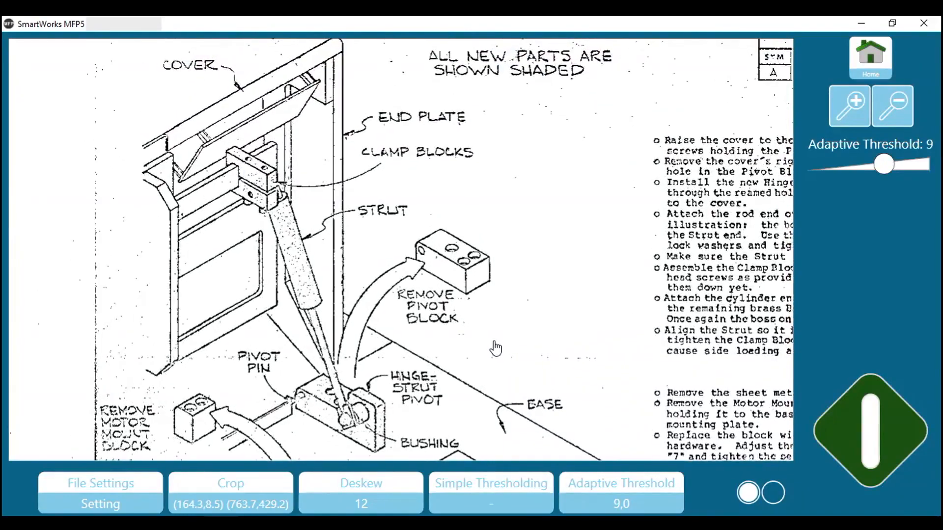
pyautogui.scroll(-3)
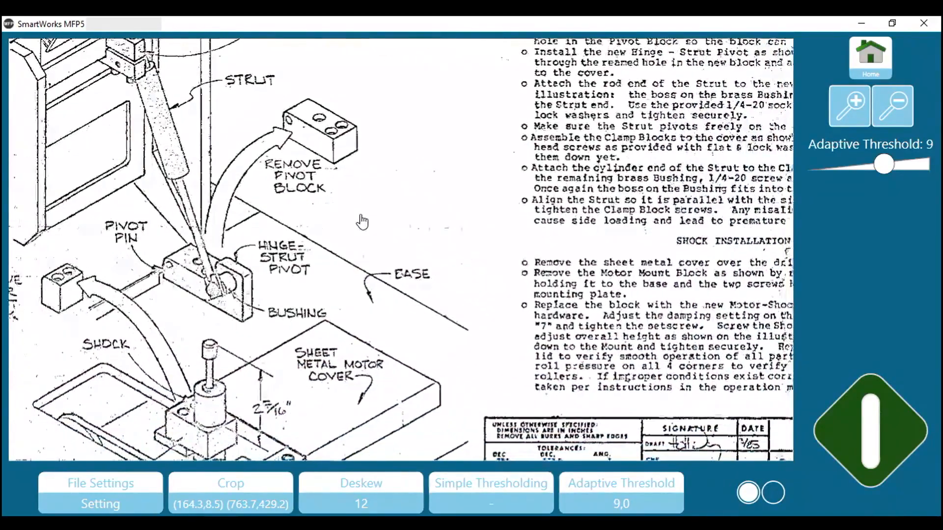
pyautogui.scroll(-3)
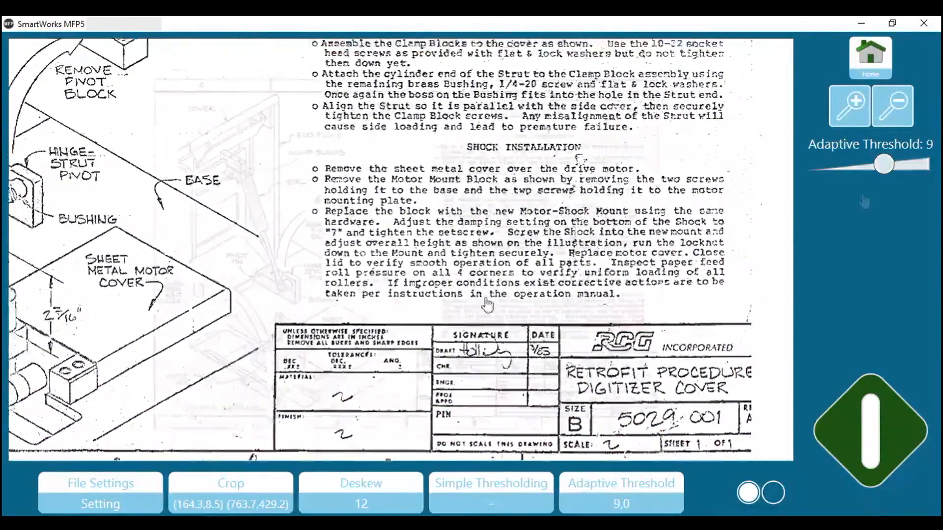
pyautogui.click(230, 493)
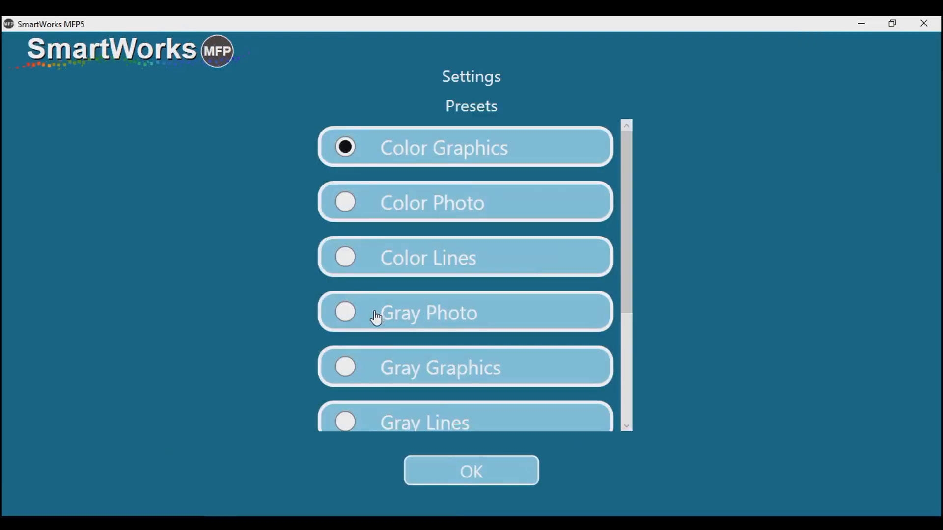
# Choose the Gray Graphics preset at Standard quality and start scanning the loaded newspaper.
pyautogui.click(345, 367)
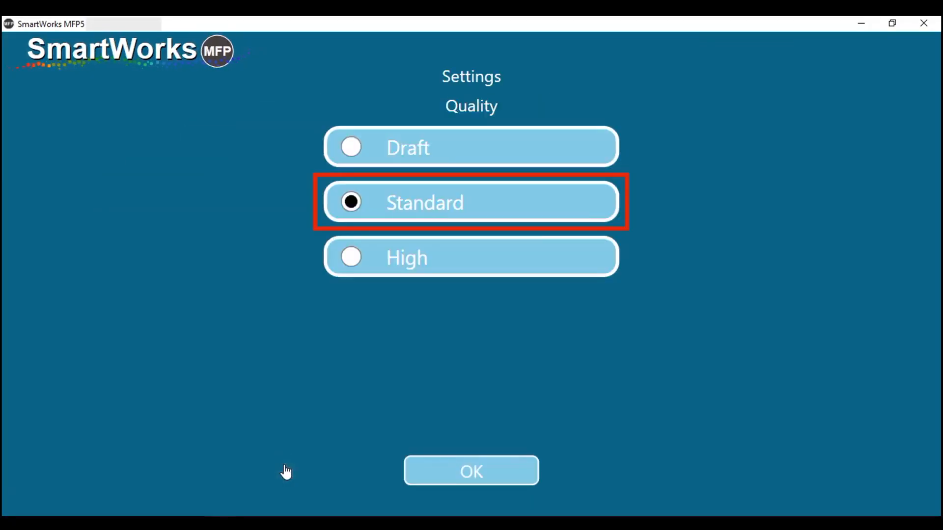
pyautogui.click(471, 470)
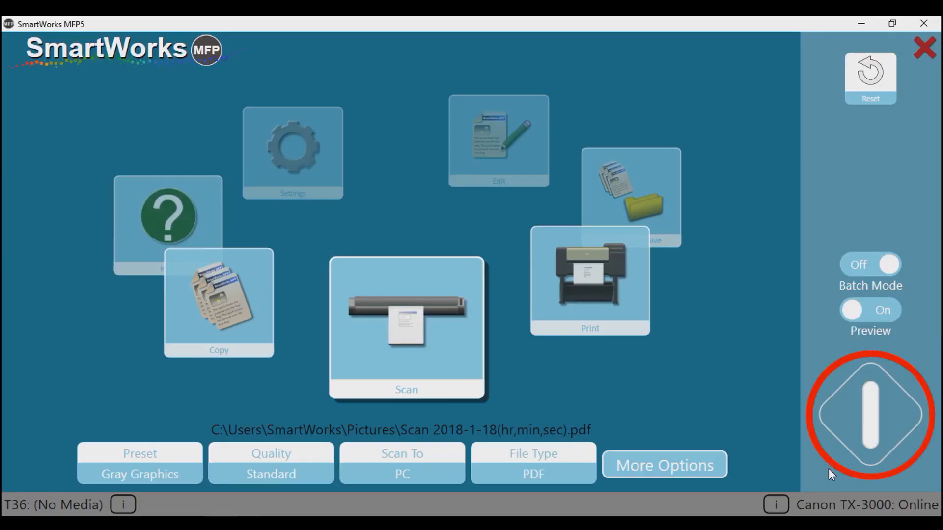
pyautogui.click(870, 415)
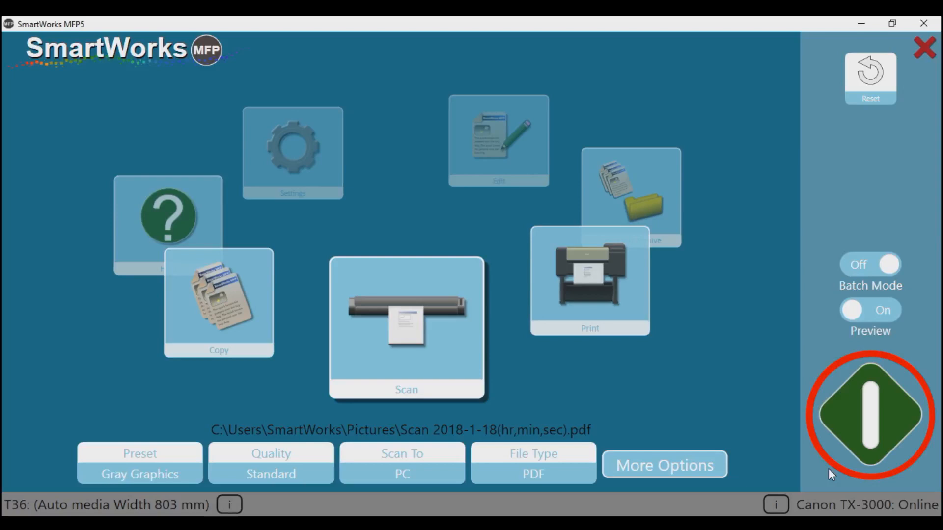
pyautogui.click(870, 413)
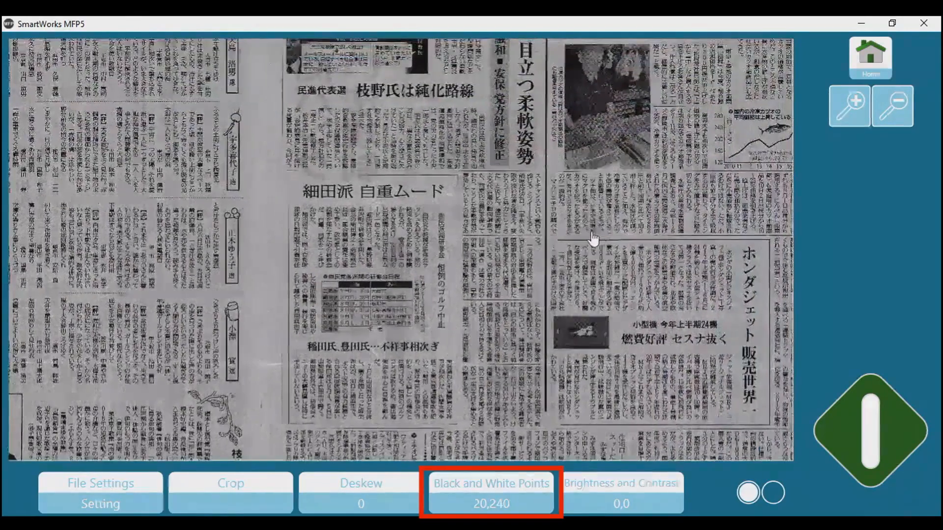
# Adjust the newspaper's white point to 133 and black point to 16 for a whiter, darker-print page.
pyautogui.click(490, 484)
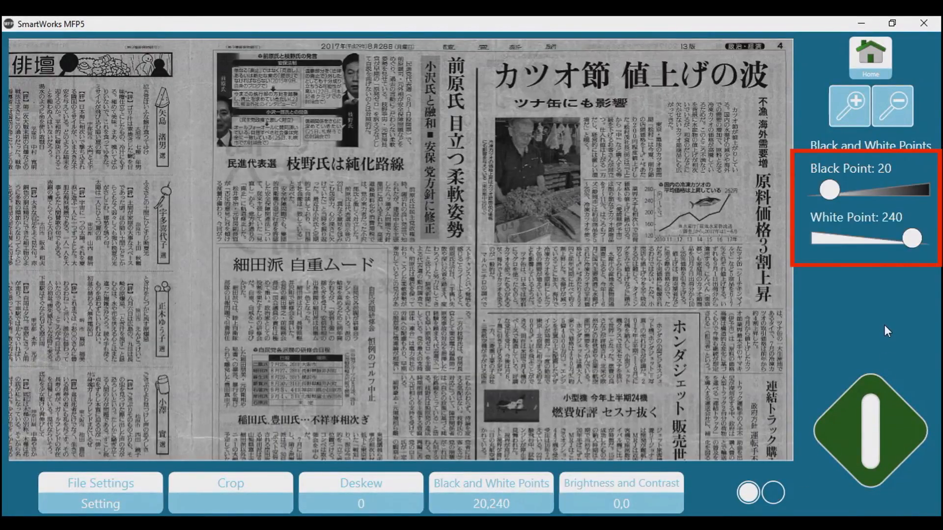
pyautogui.moveTo(912, 238); pyautogui.dragTo(899, 240)
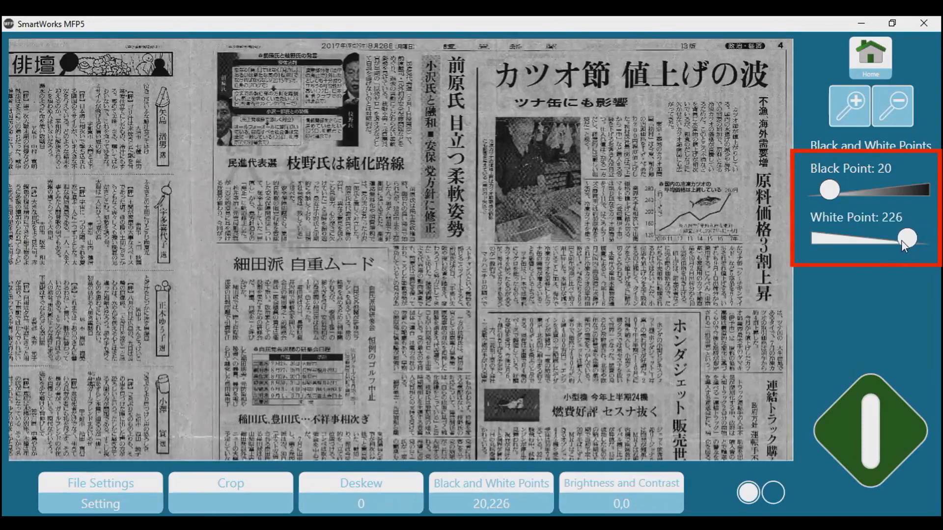
pyautogui.moveTo(908, 238); pyautogui.dragTo(877, 240)
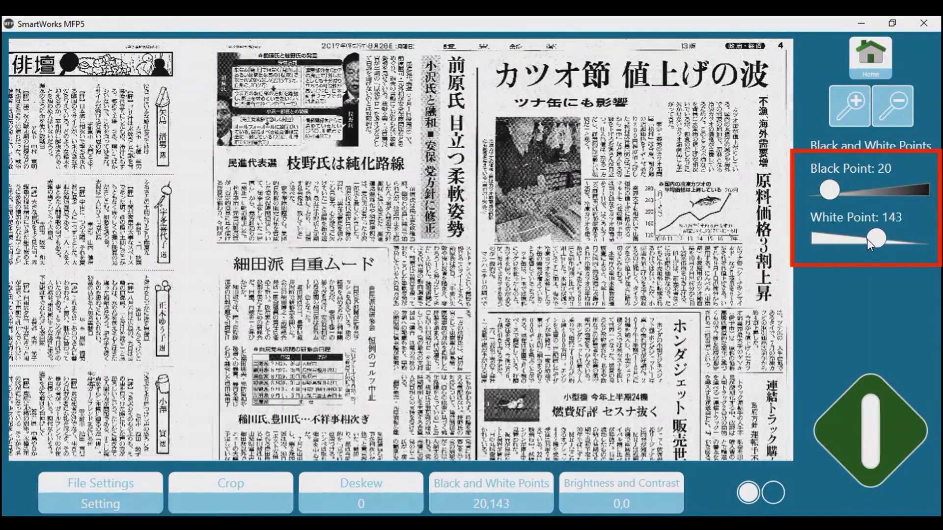
pyautogui.moveTo(878, 239); pyautogui.dragTo(870, 241)
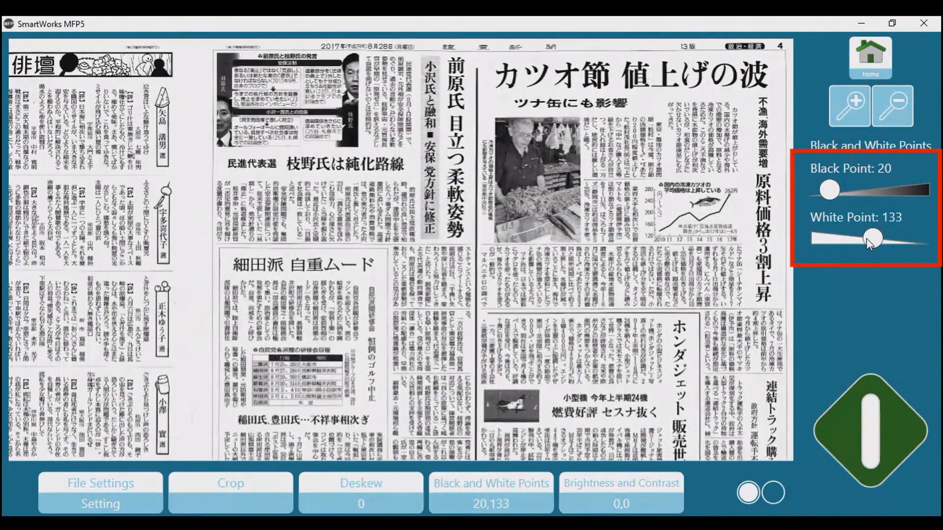
pyautogui.moveTo(869, 238); pyautogui.dragTo(869, 239)
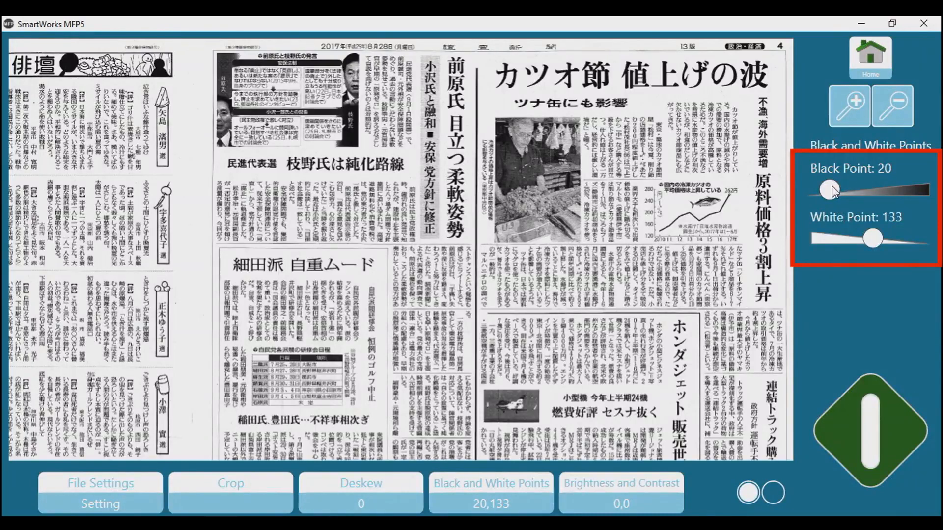
pyautogui.moveTo(830, 189); pyautogui.dragTo(826, 189)
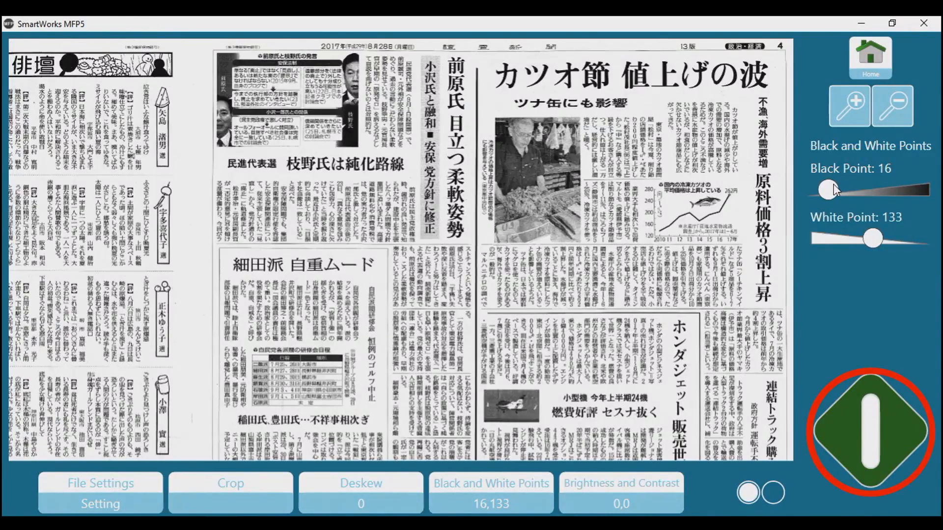